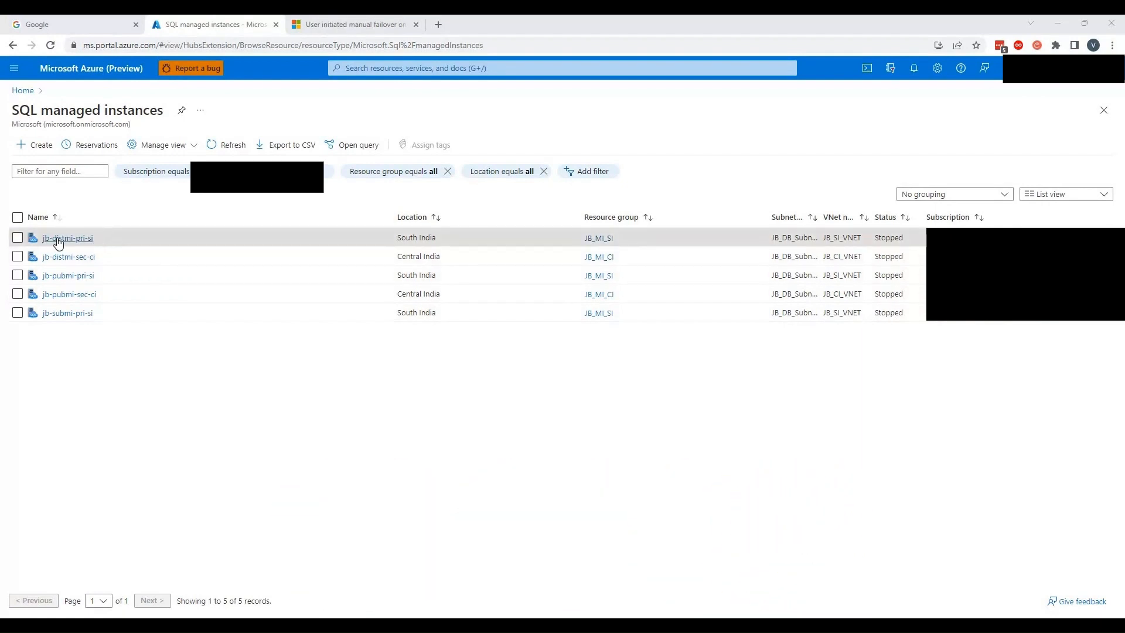
{"action": "mouse_move", "coordinate": [65, 237]}
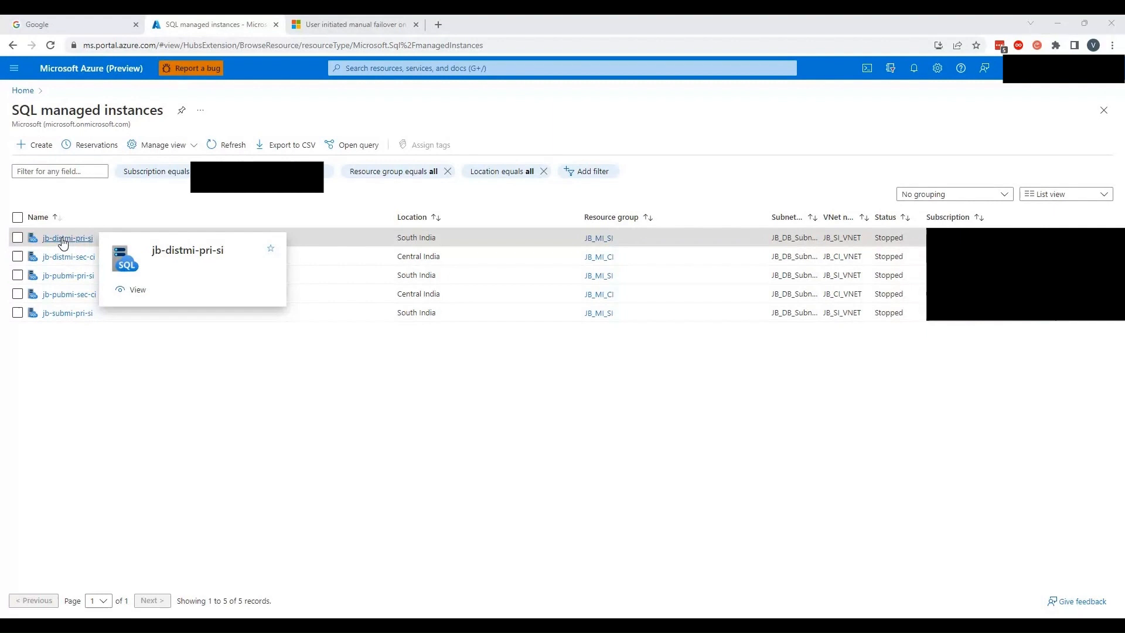
Step: Open the jb-distmi-pri-si managed instance from the SQL managed instances list
{"action": "left_click", "coordinate": [65, 238]}
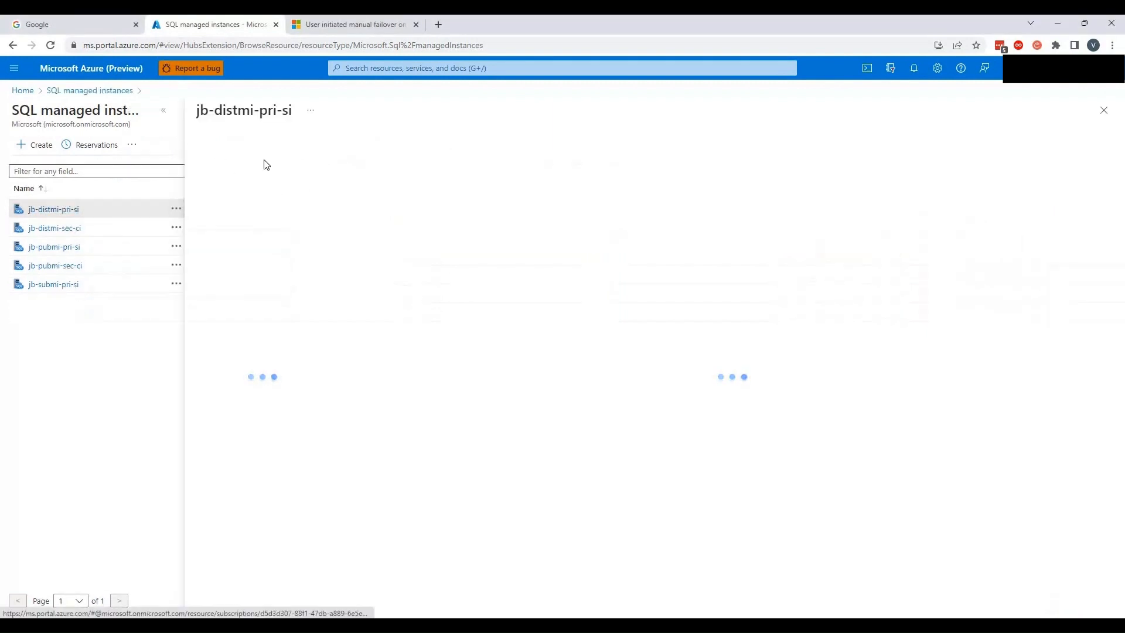
Step: Review the Storage utilization donut (16 GB of 32 GB) and reach Metrics under Monitoring
{"action": "left_click", "coordinate": [53, 208]}
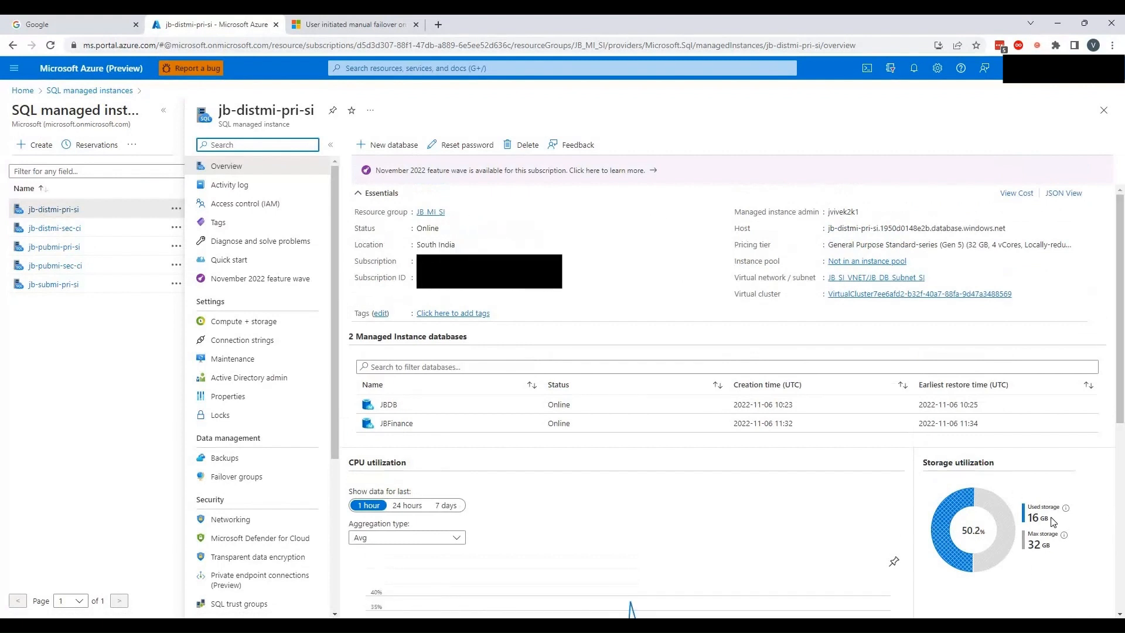
{"action": "mouse_move", "coordinate": [1061, 543]}
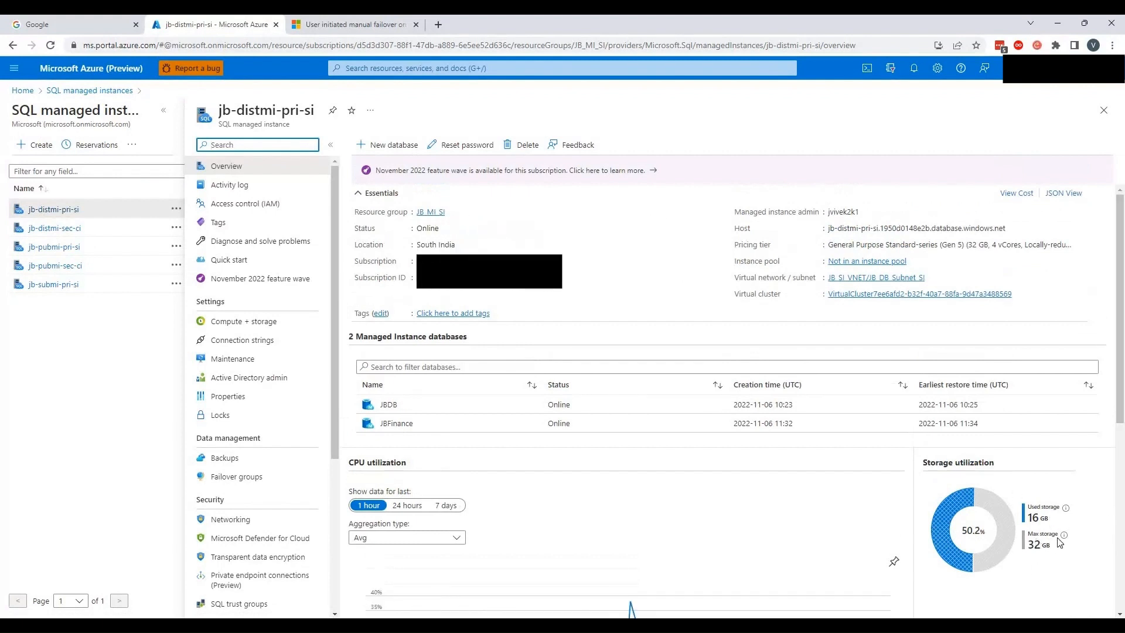
{"action": "mouse_move", "coordinate": [1040, 558]}
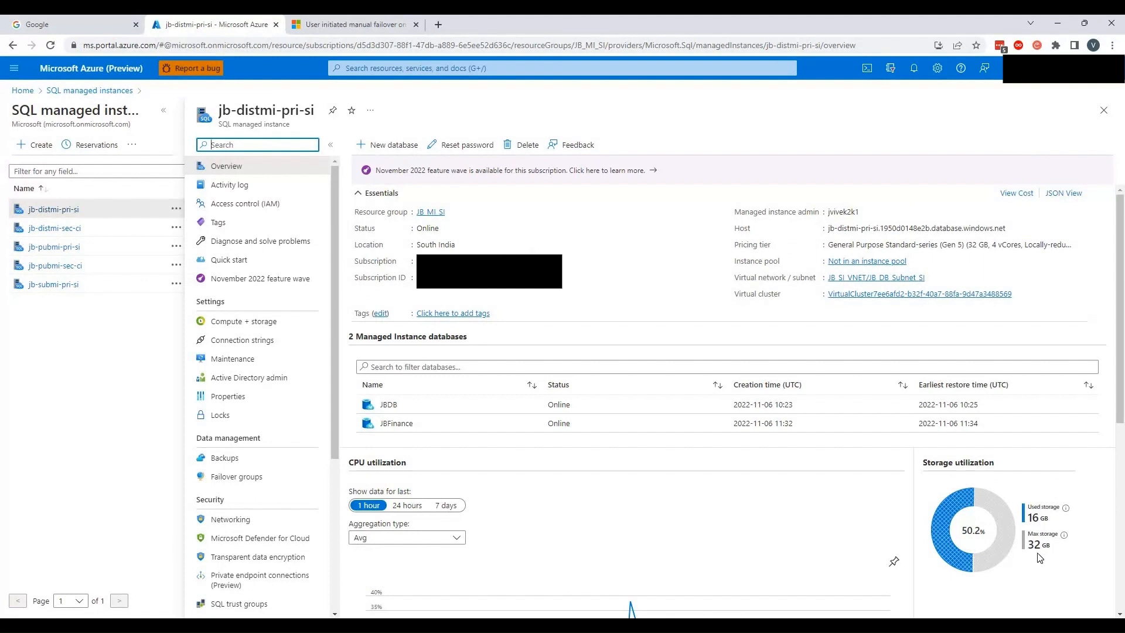
{"action": "mouse_move", "coordinate": [1040, 551]}
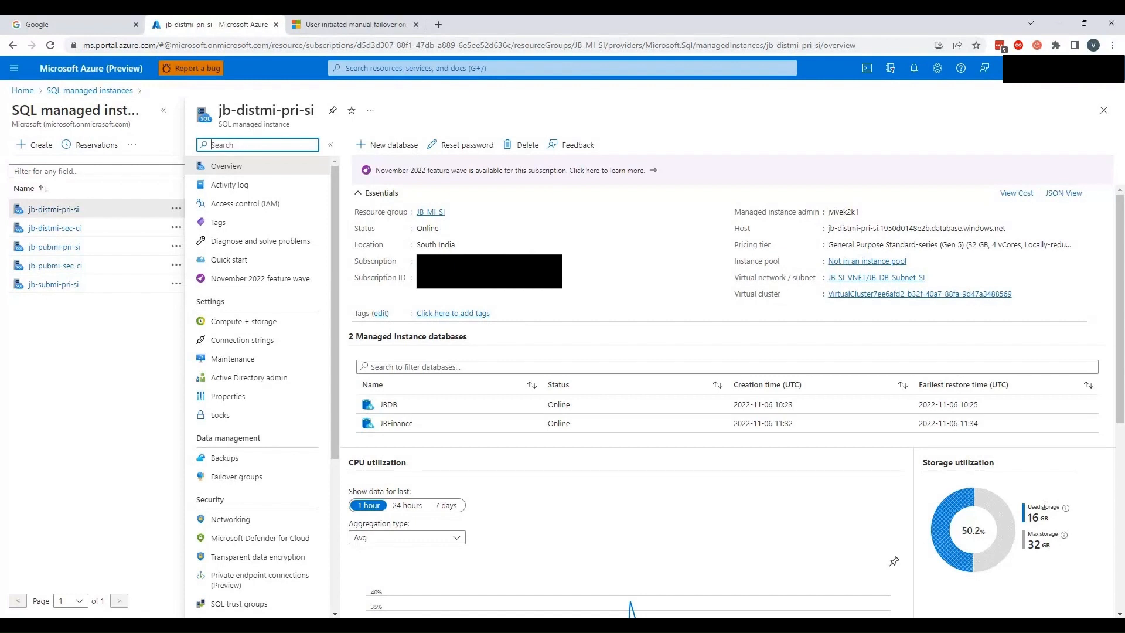
{"action": "mouse_move", "coordinate": [984, 529]}
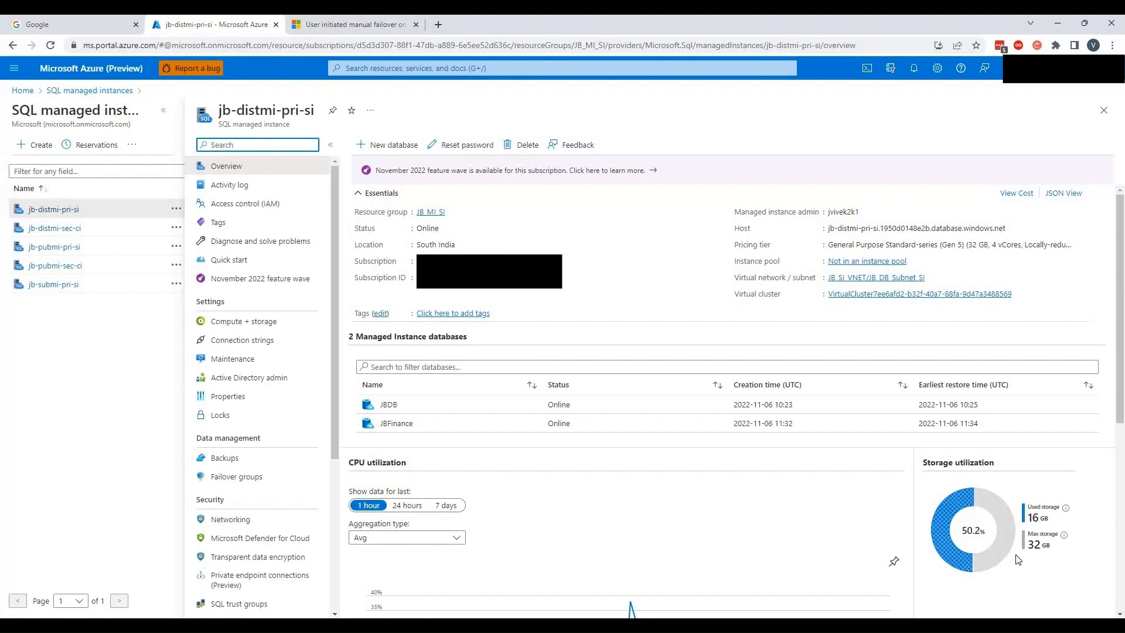
{"action": "mouse_move", "coordinate": [960, 511]}
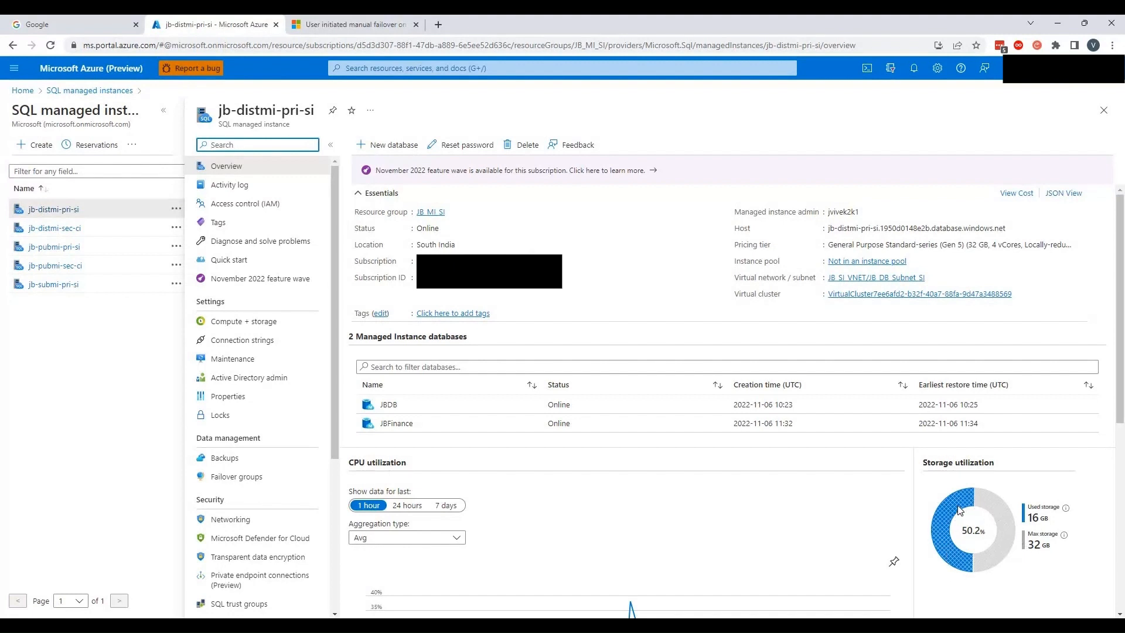
{"action": "mouse_move", "coordinate": [984, 577]}
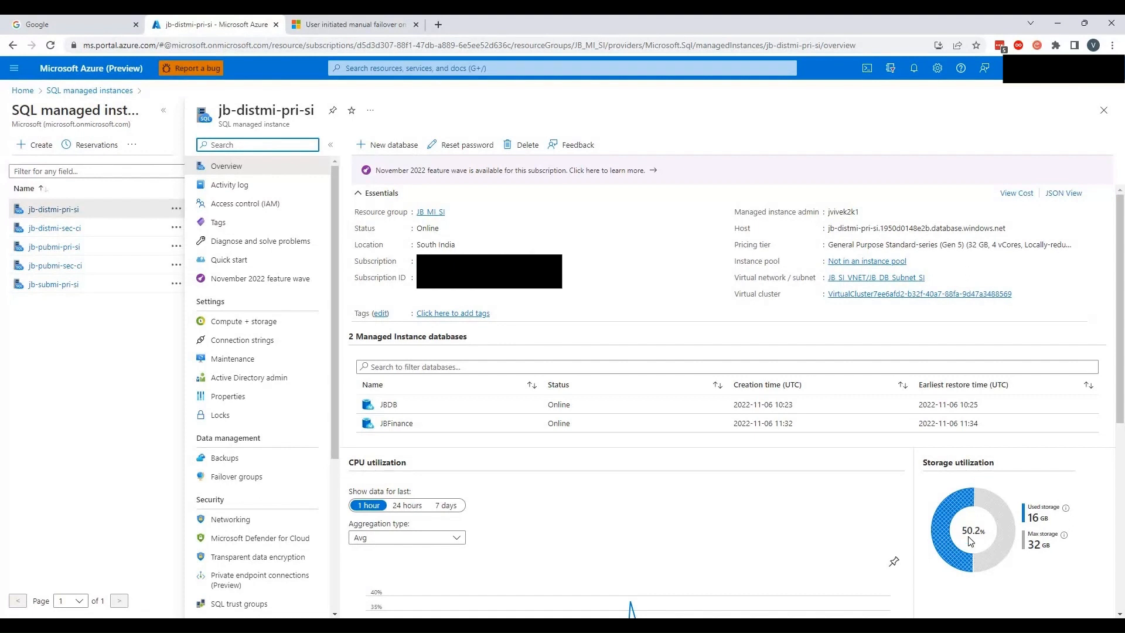
{"action": "mouse_move", "coordinate": [1036, 551]}
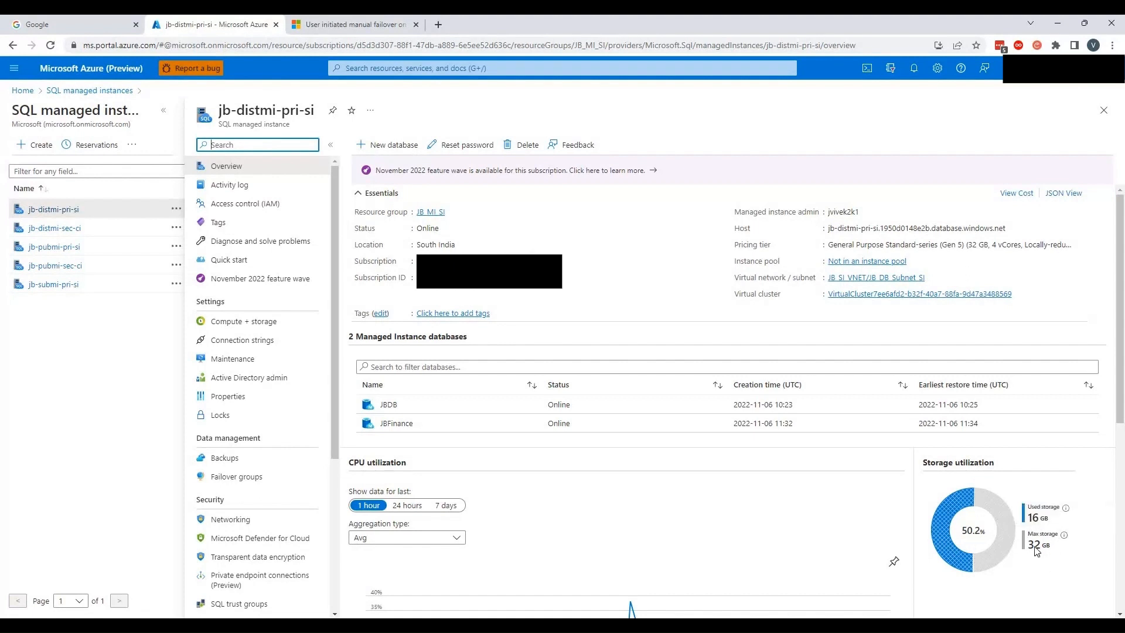
{"action": "mouse_move", "coordinate": [1059, 506]}
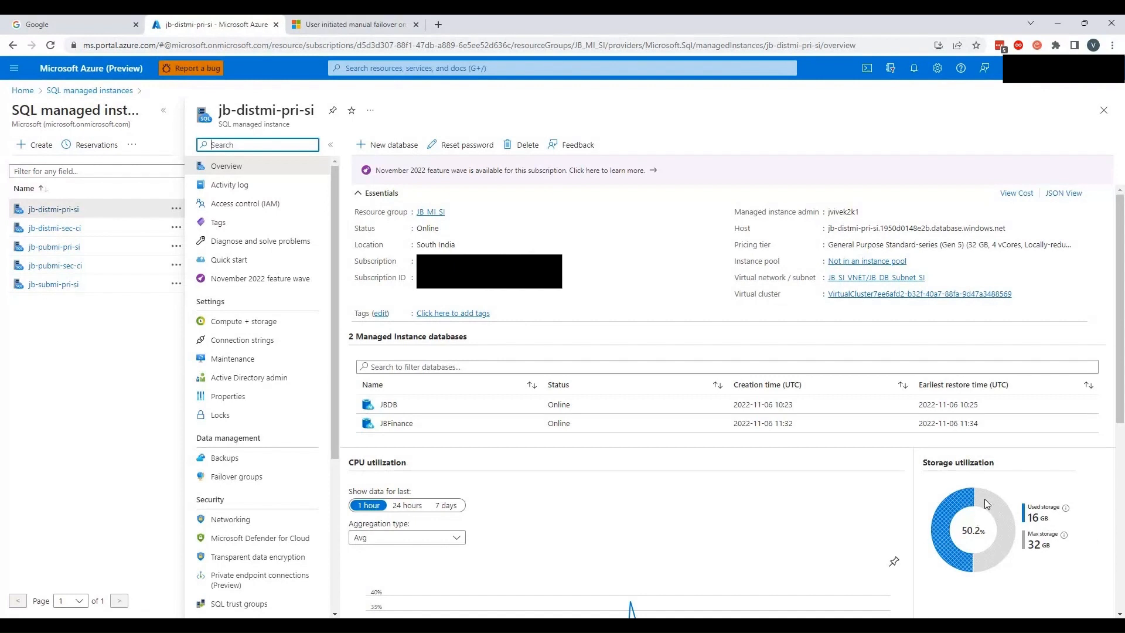
{"action": "mouse_move", "coordinate": [982, 501]}
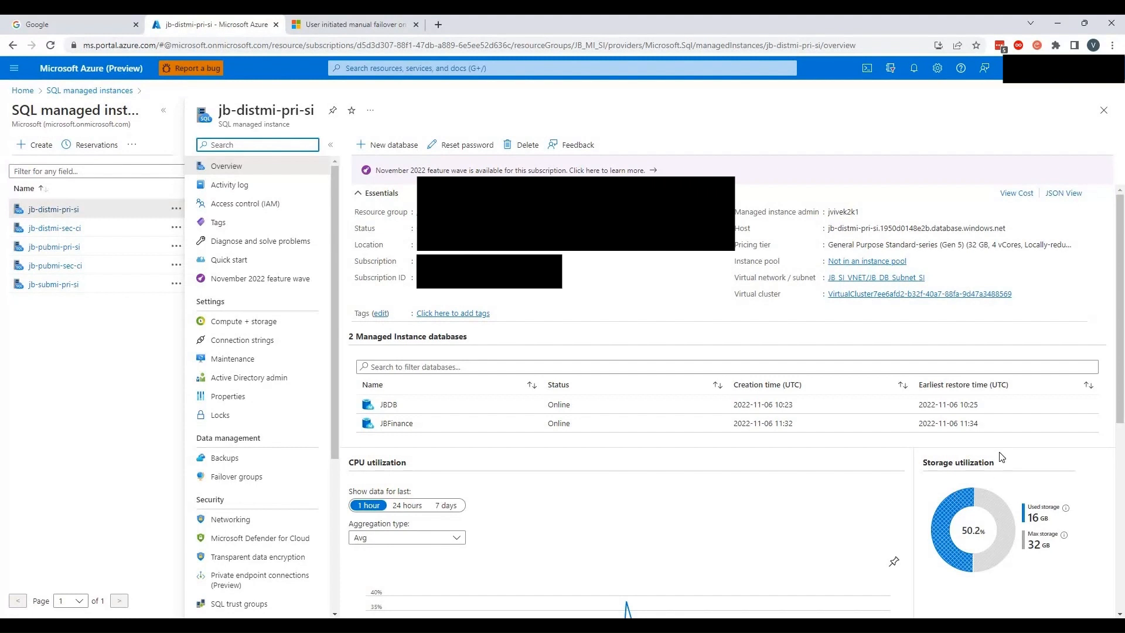
{"action": "scroll", "scroll_direction": "down", "scroll_amount": 3}
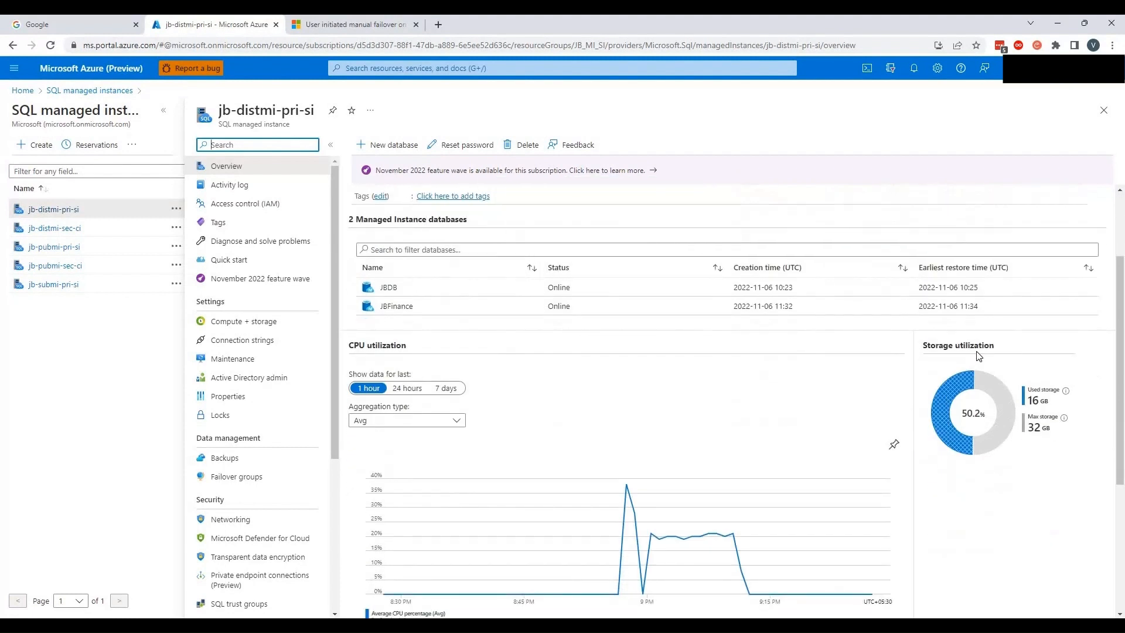
{"action": "mouse_move", "coordinate": [1006, 392]}
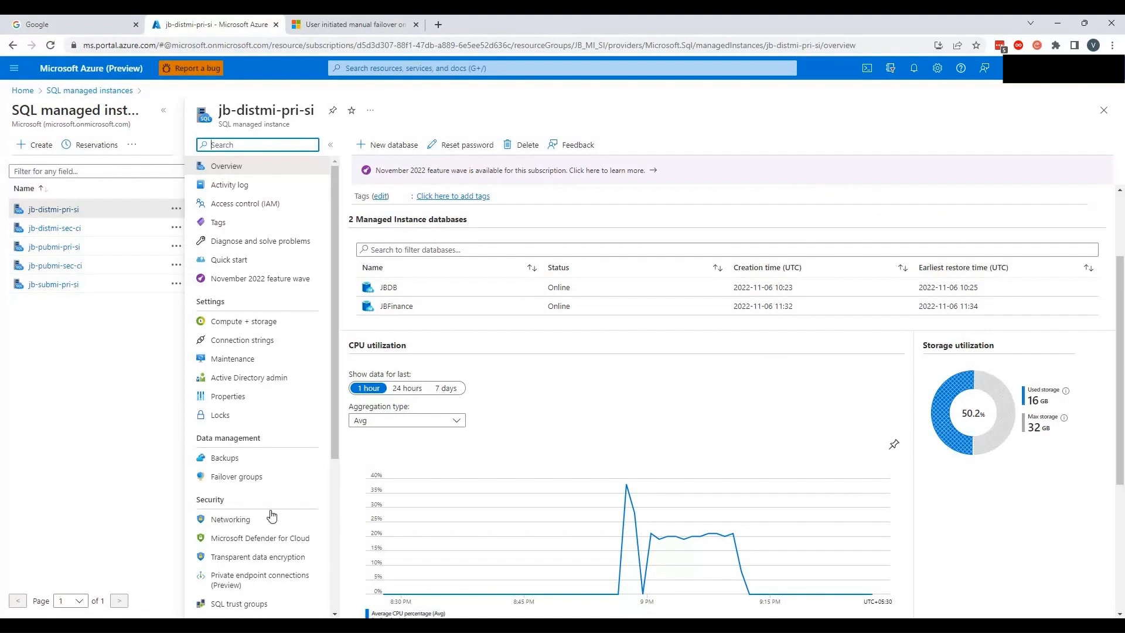
{"action": "mouse_move", "coordinate": [945, 372]}
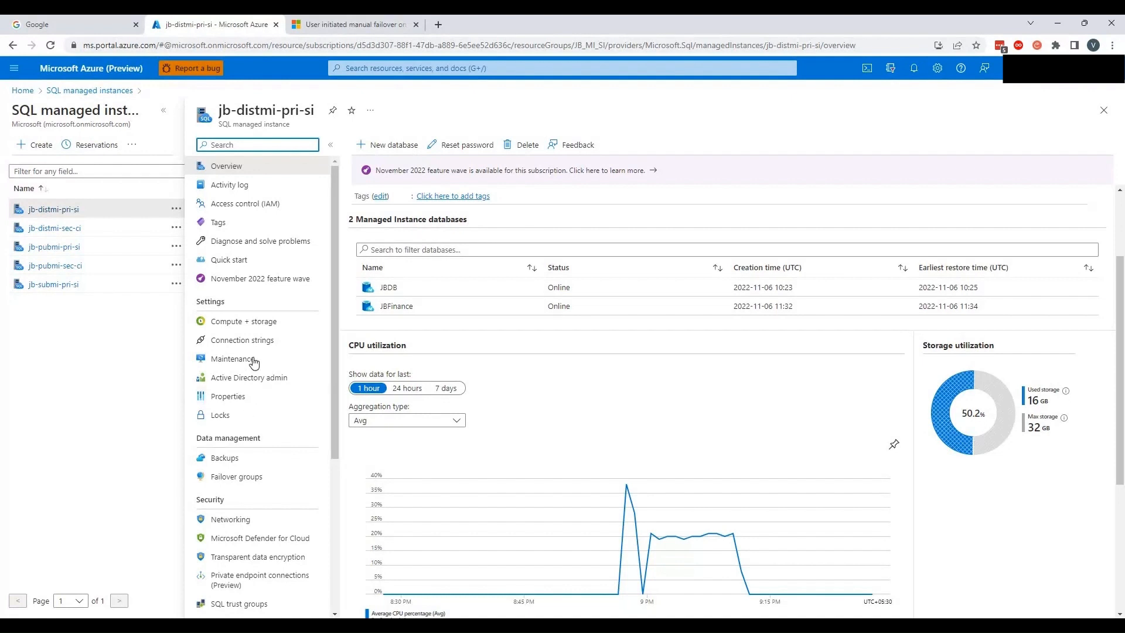
{"action": "scroll", "scroll_direction": "down", "scroll_amount": 3}
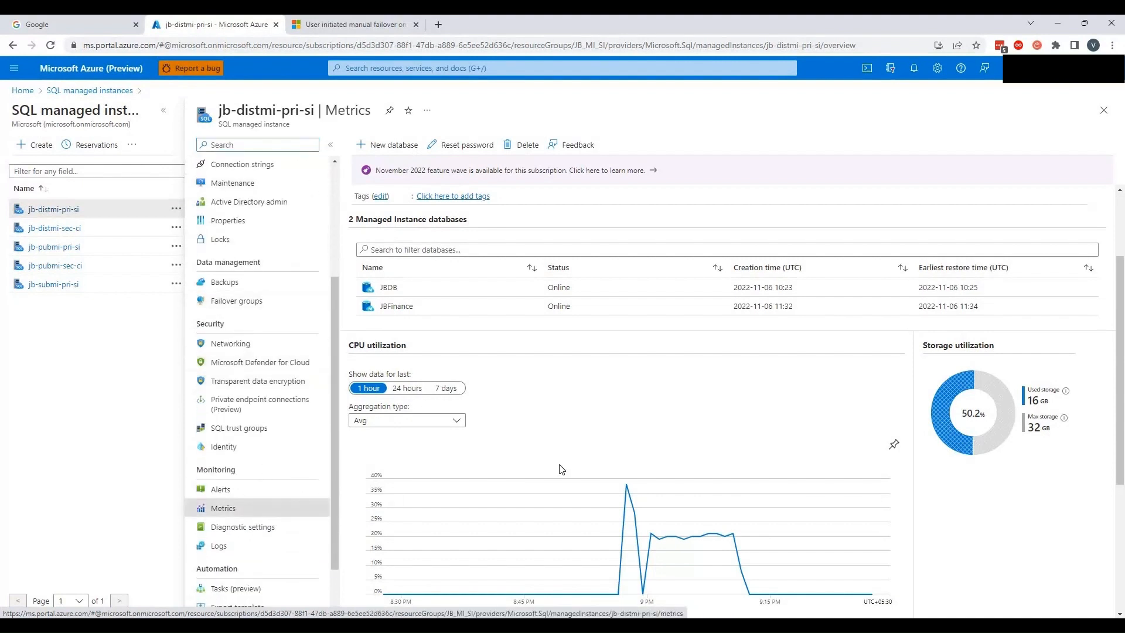
Step: Plot Storage space reserved with Max aggregation, reading about 32.77k over 24 hours
{"action": "left_click", "coordinate": [222, 508]}
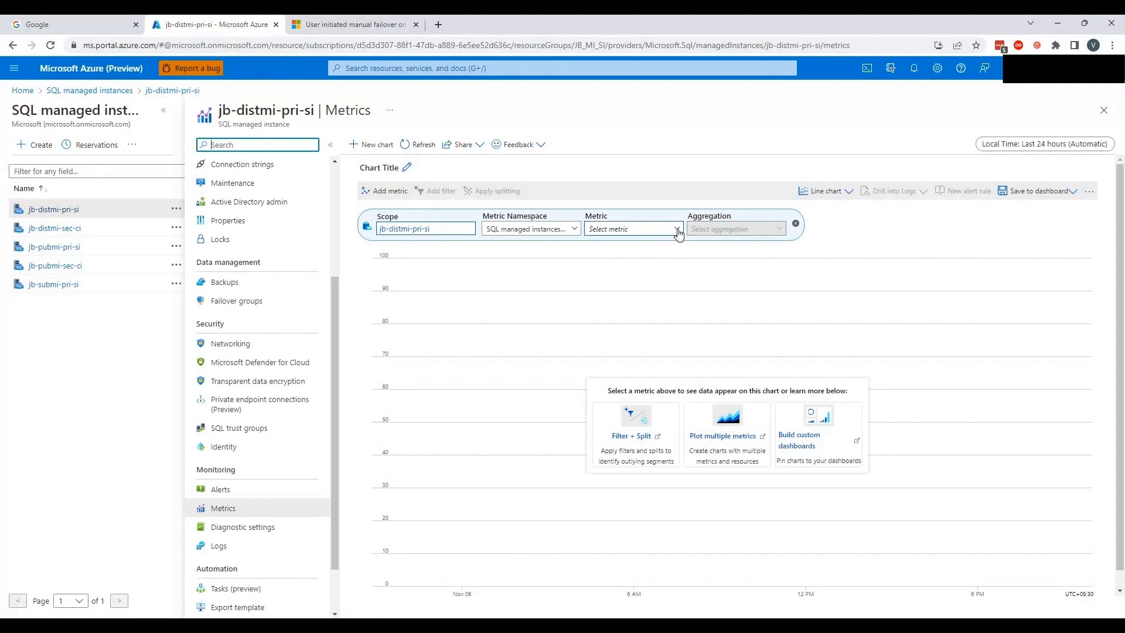
{"action": "left_click", "coordinate": [632, 228]}
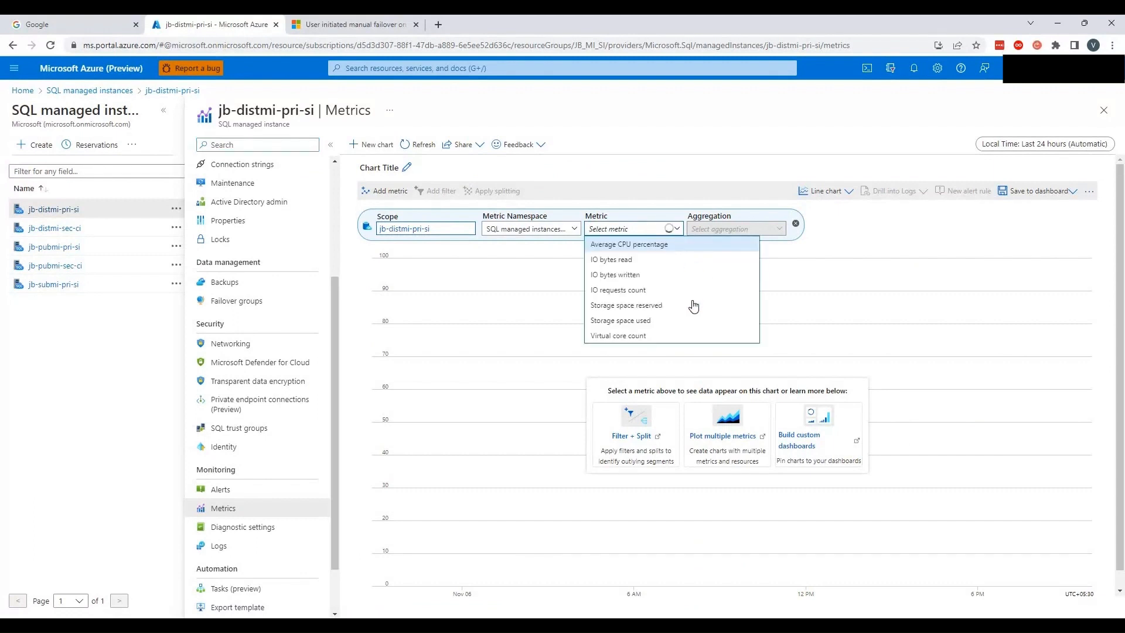
{"action": "left_click", "coordinate": [626, 305]}
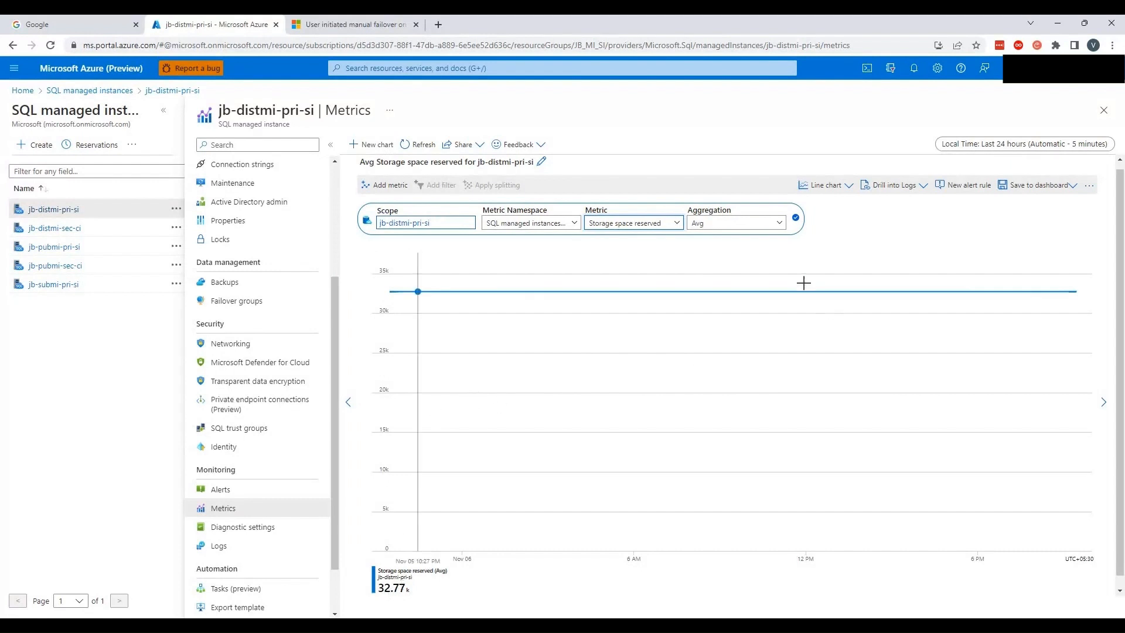
{"action": "left_click", "coordinate": [734, 222]}
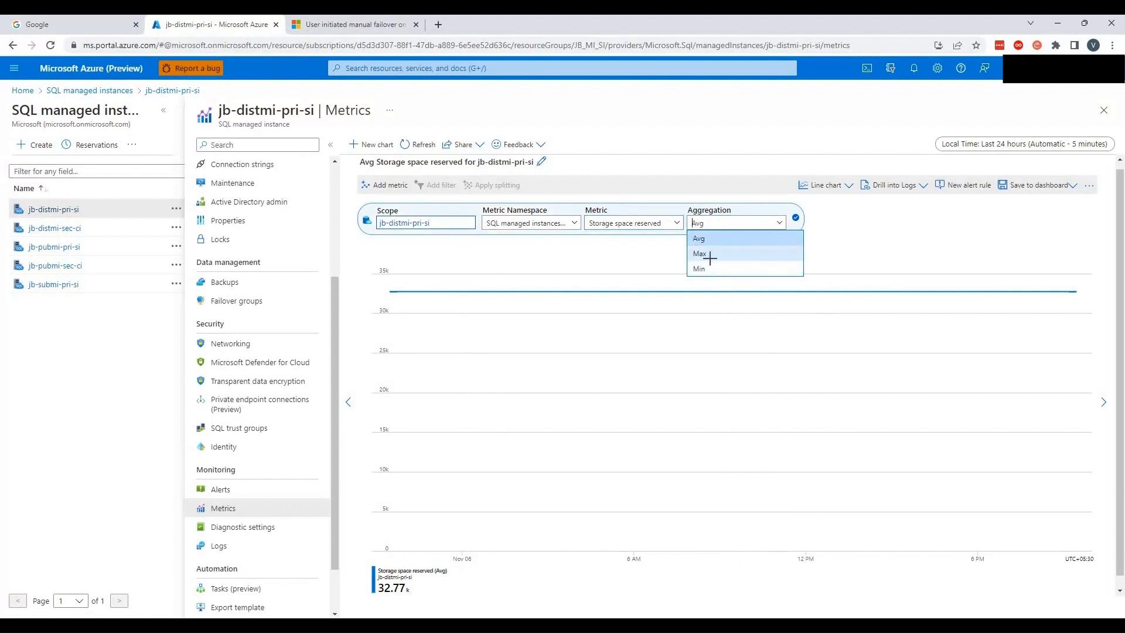
{"action": "left_click", "coordinate": [699, 253]}
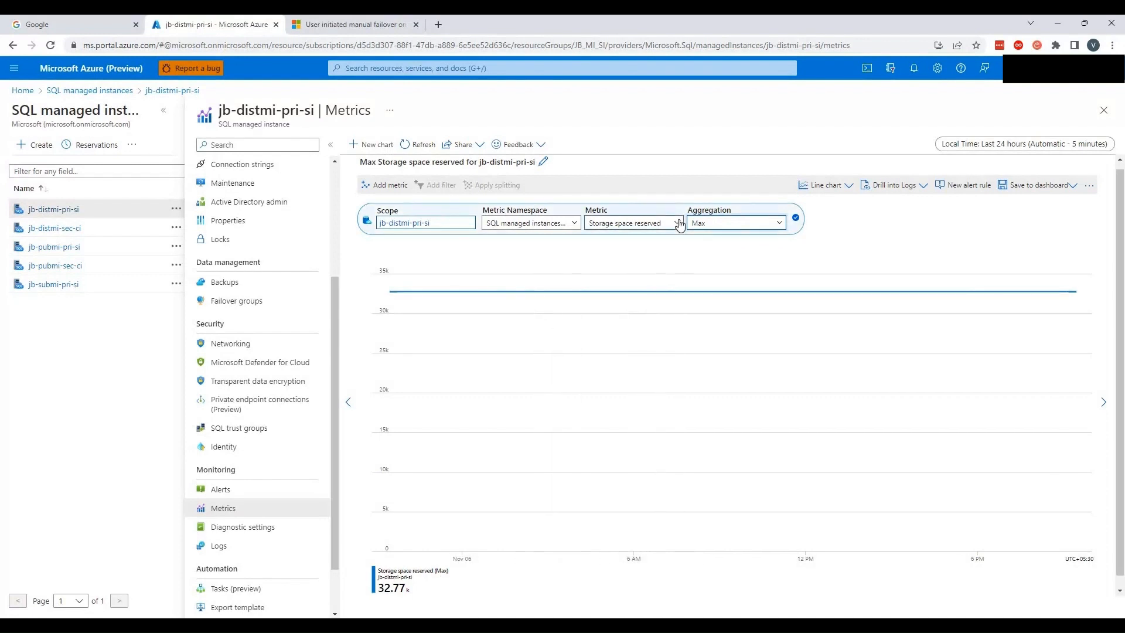
Step: Switch the metric to Storage space used with Max aggregation, climbing to about 16k
{"action": "left_click", "coordinate": [633, 223]}
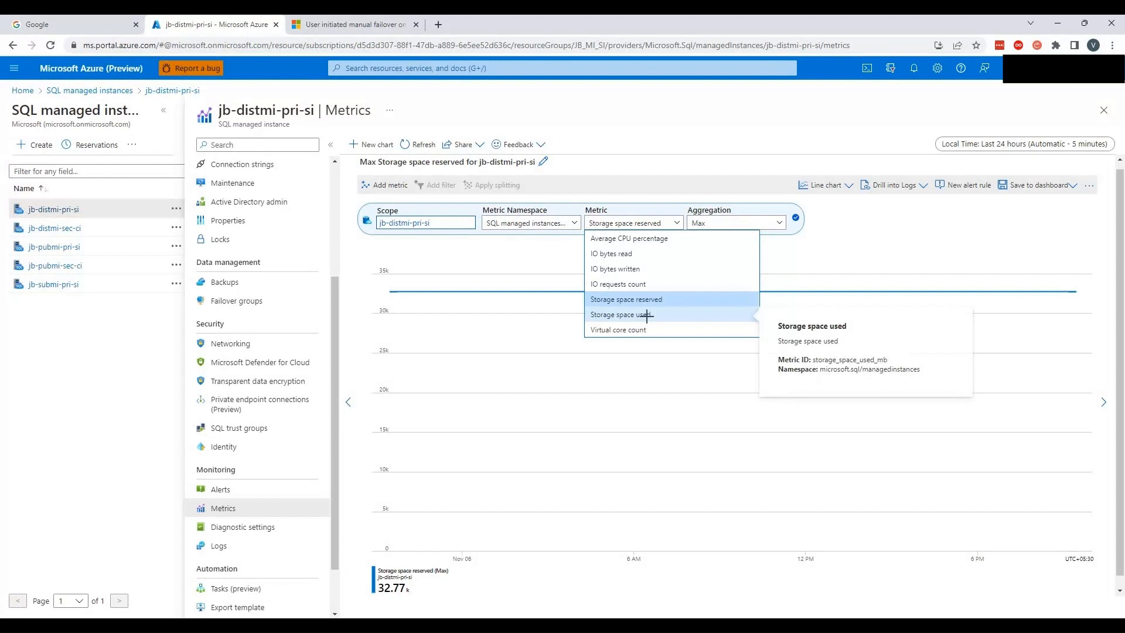
{"action": "left_click", "coordinate": [621, 314]}
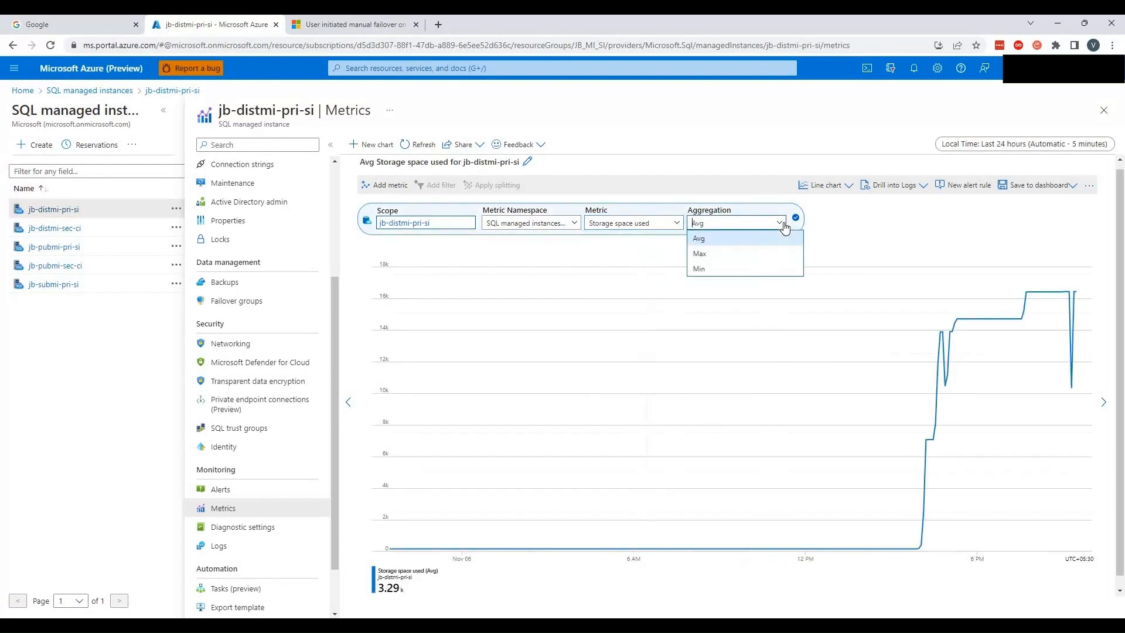
{"action": "left_click", "coordinate": [698, 254]}
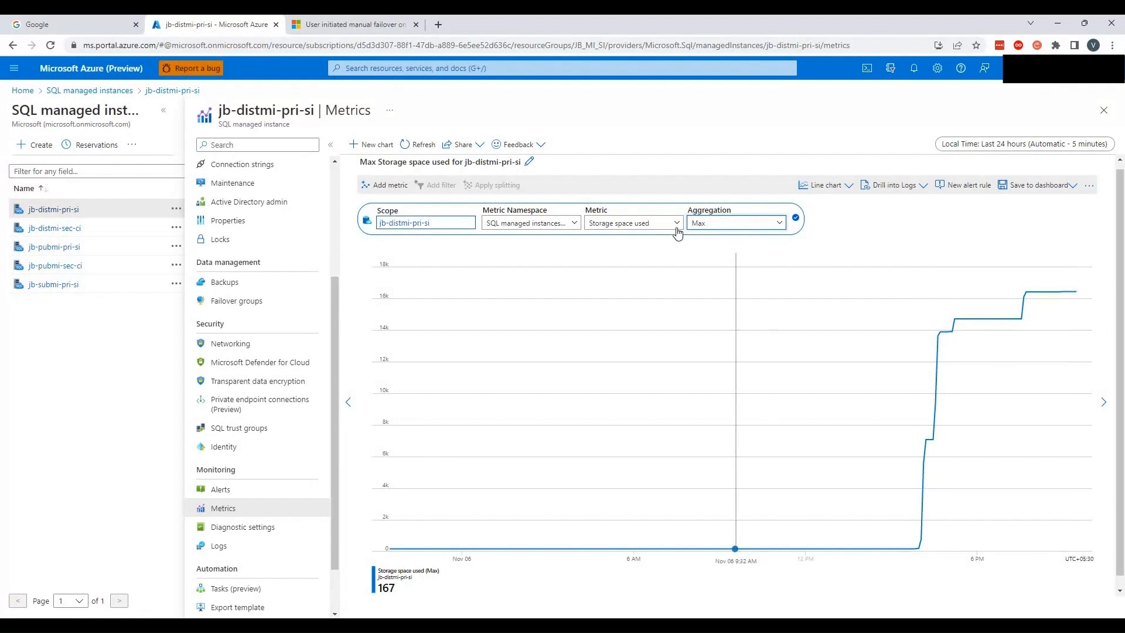
Step: Briefly compare Storage space reserved, then return to Max Storage space used
{"action": "left_click", "coordinate": [632, 223]}
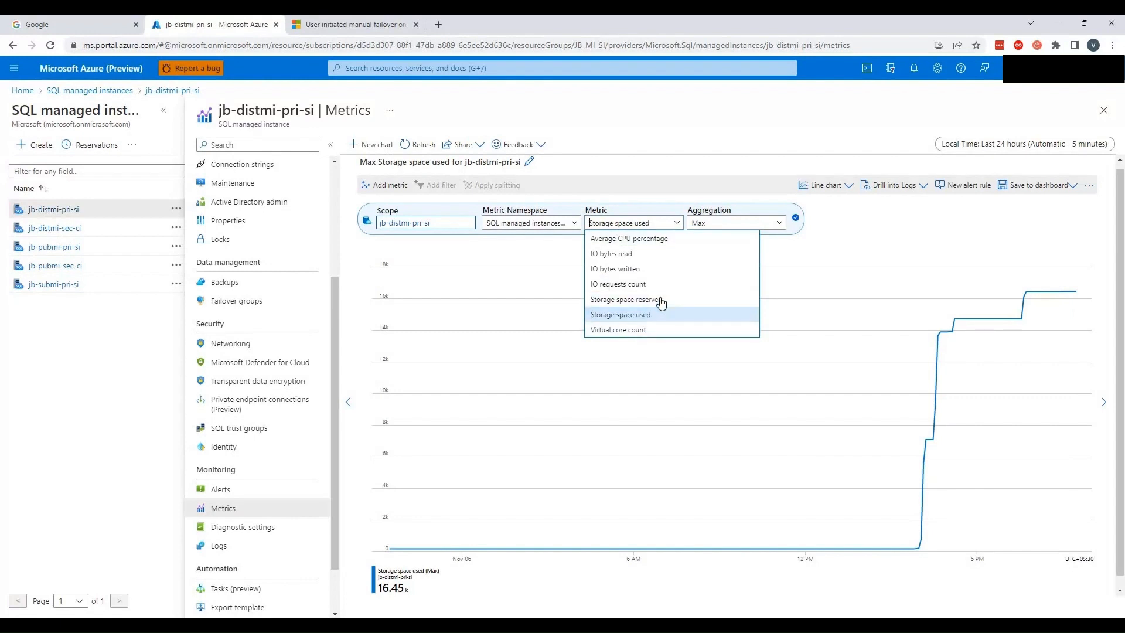
{"action": "left_click", "coordinate": [626, 299]}
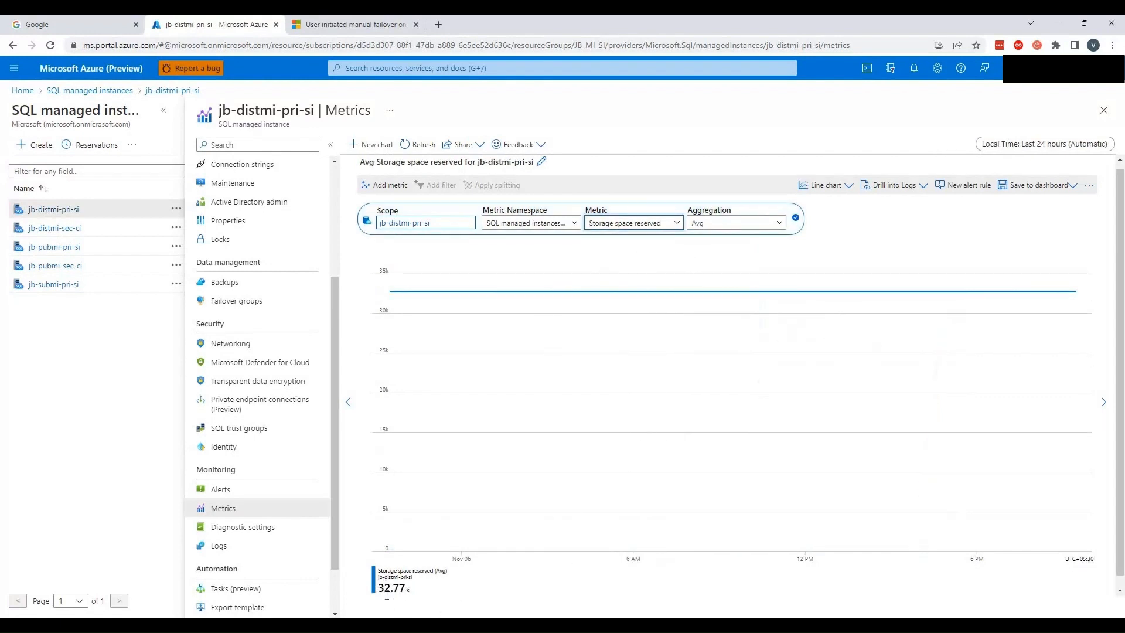
{"action": "left_click", "coordinate": [632, 223]}
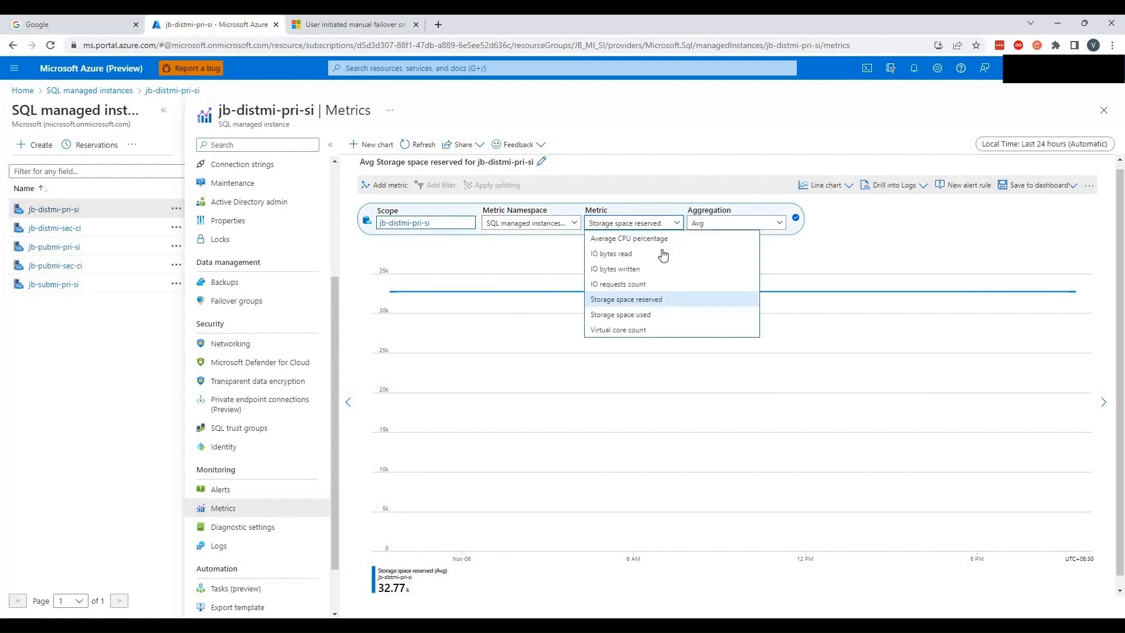
{"action": "left_click", "coordinate": [620, 314]}
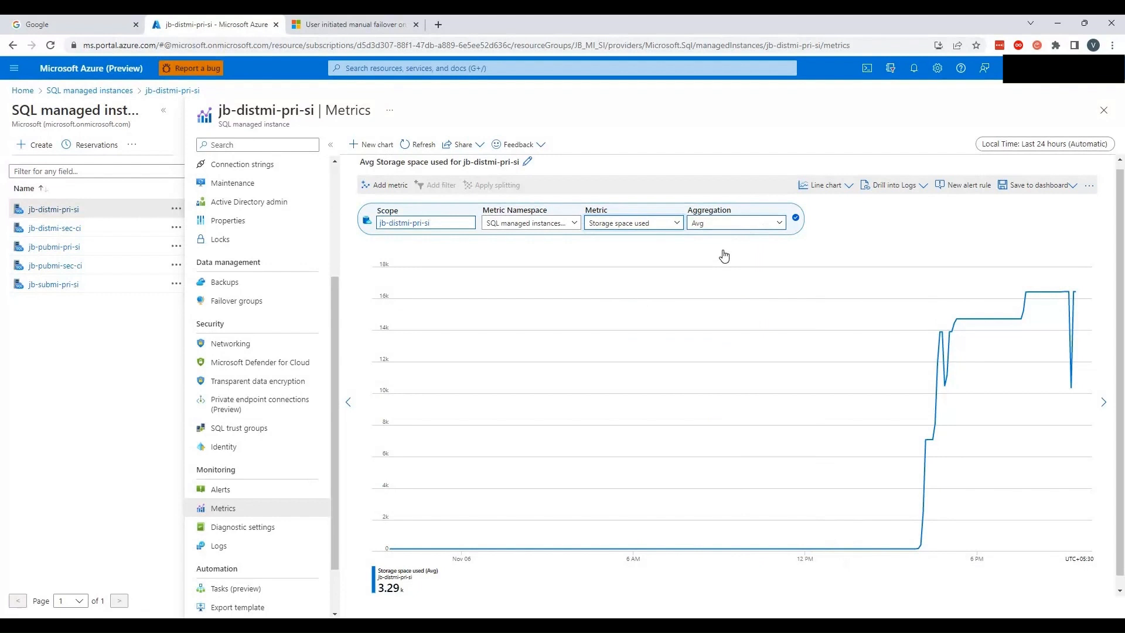
{"action": "left_click", "coordinate": [734, 223]}
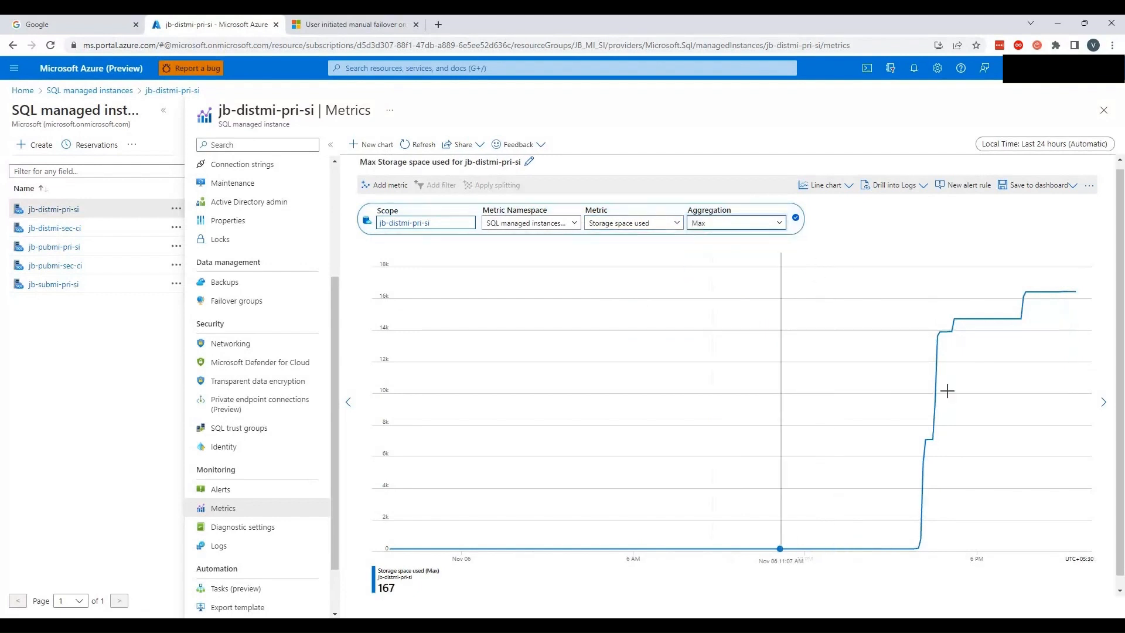
{"action": "mouse_move", "coordinate": [1070, 292]}
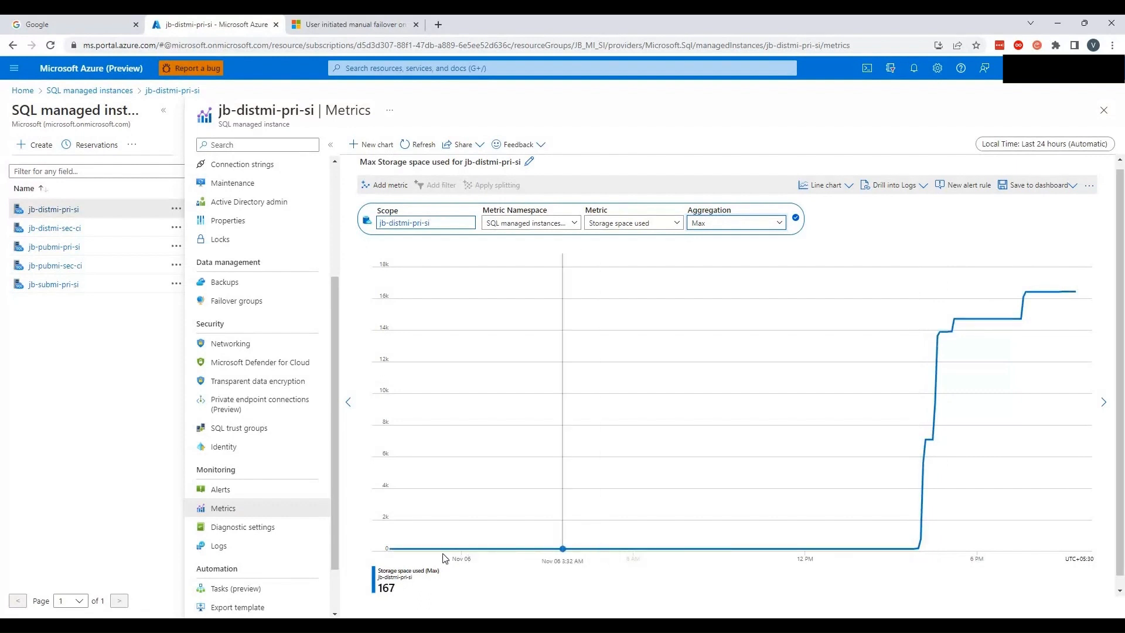
{"action": "mouse_move", "coordinate": [491, 551]}
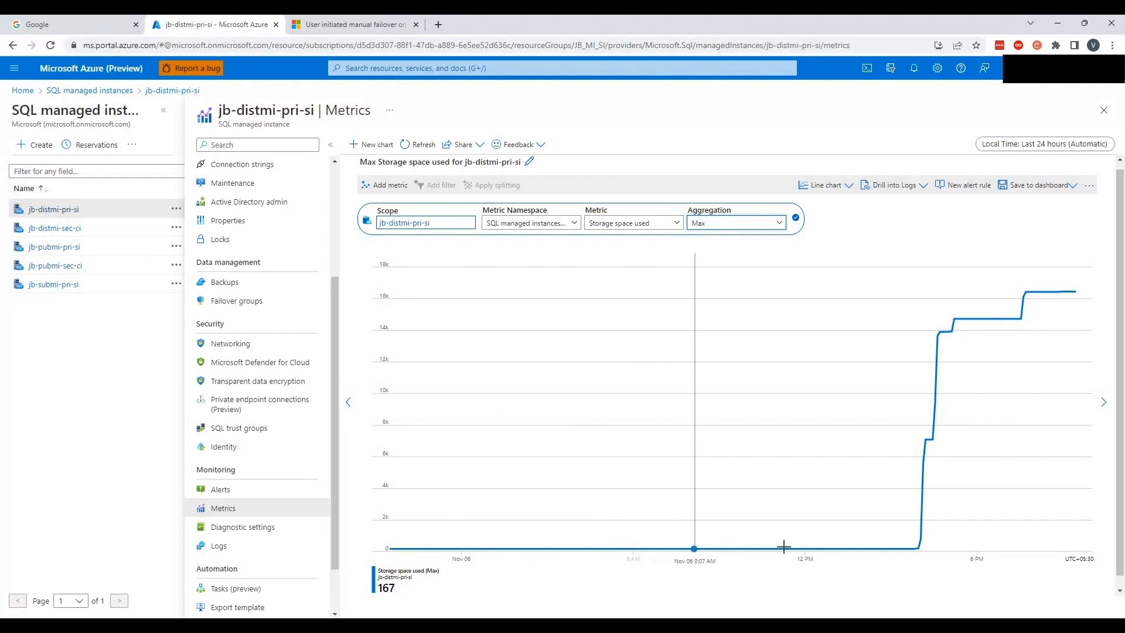
{"action": "mouse_move", "coordinate": [863, 547]}
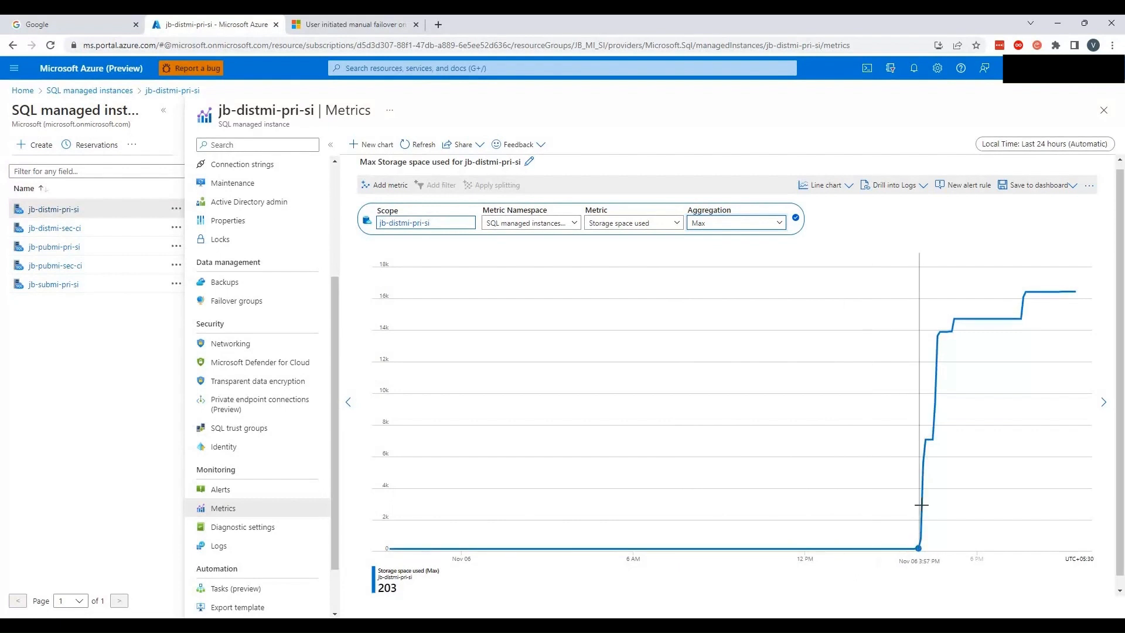
{"action": "mouse_move", "coordinate": [1008, 318]}
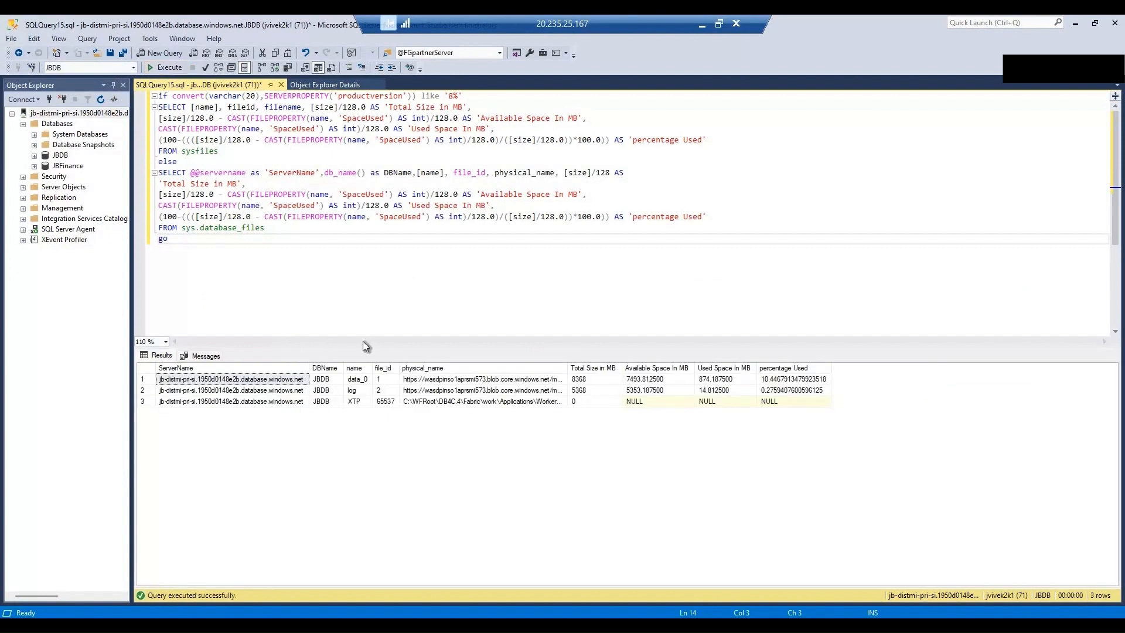
{"action": "mouse_move", "coordinate": [579, 404]}
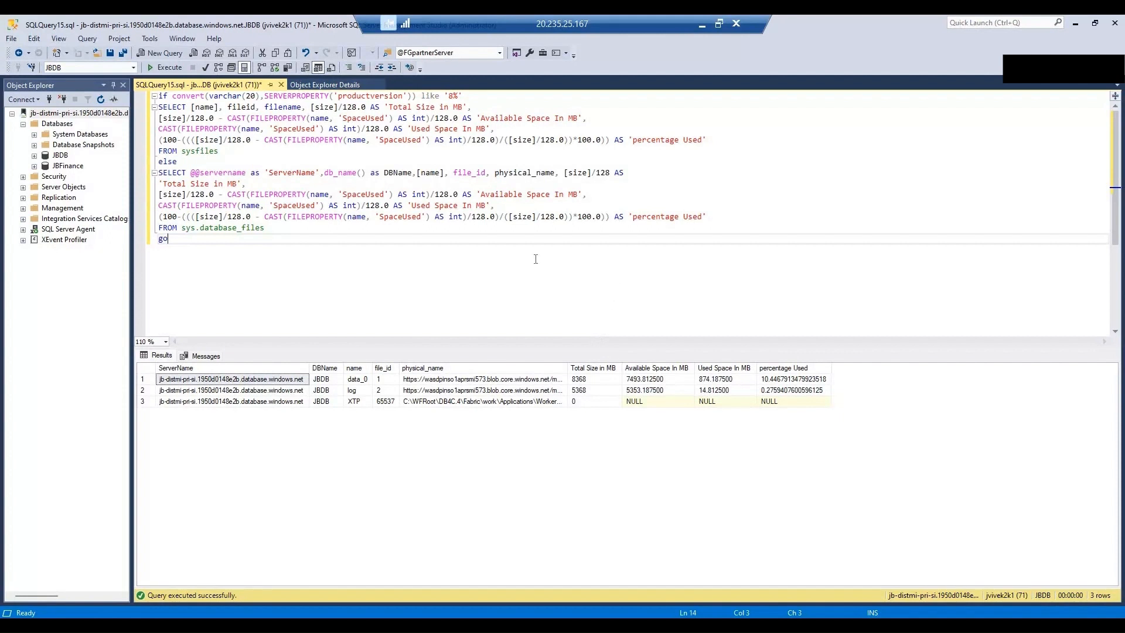
{"action": "mouse_move", "coordinate": [386, 420]}
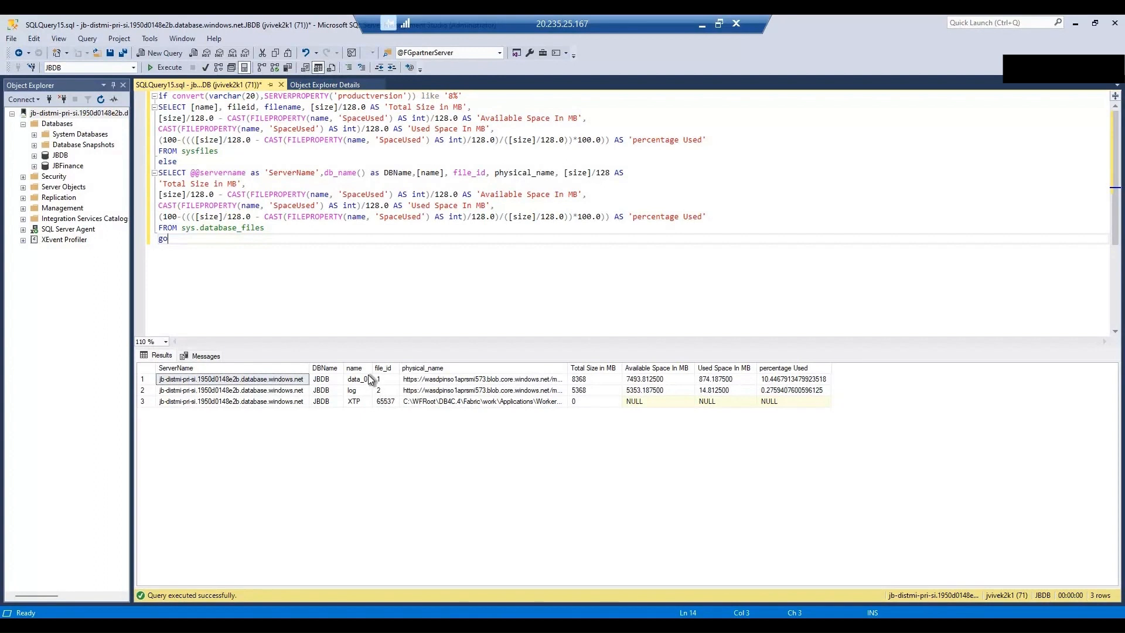
{"action": "mouse_move", "coordinate": [364, 409]}
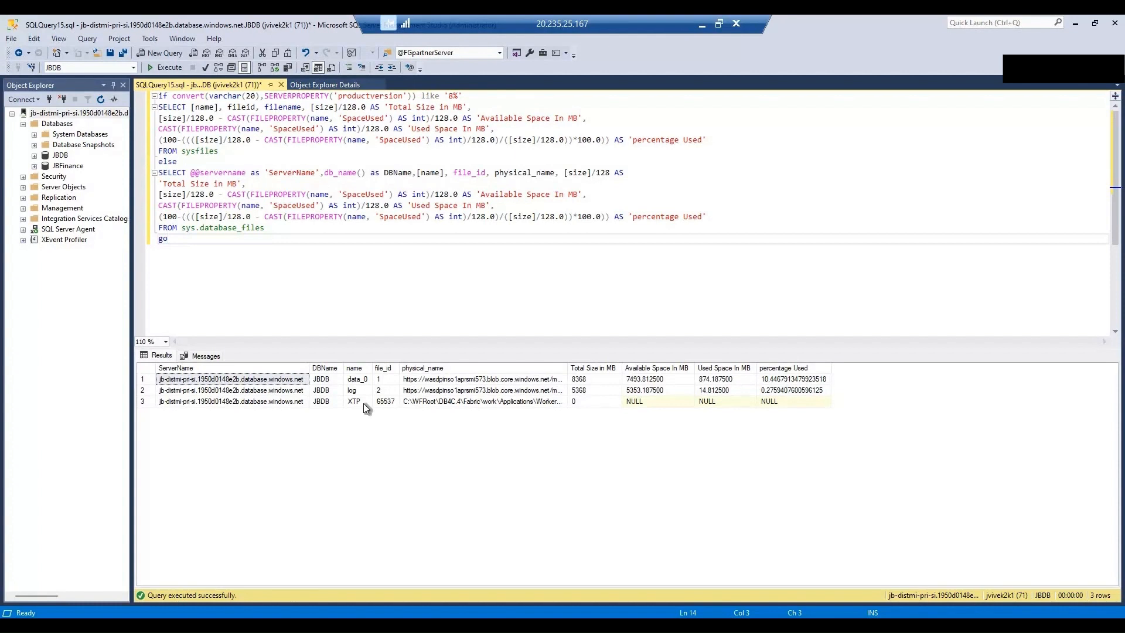
{"action": "mouse_move", "coordinate": [600, 382]}
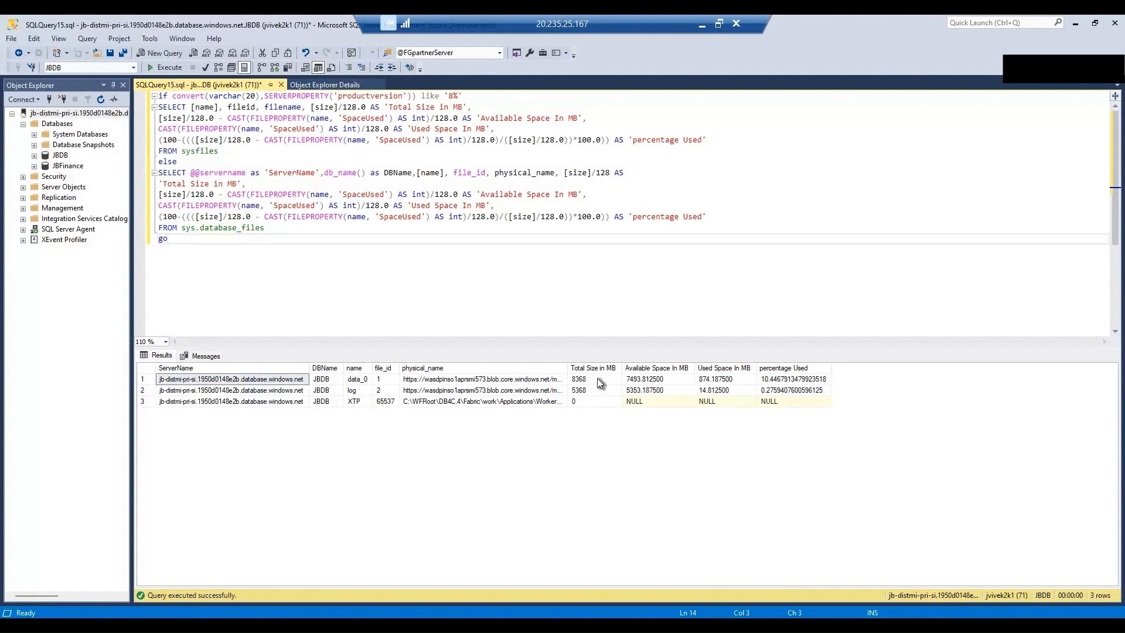
{"action": "mouse_move", "coordinate": [586, 401]}
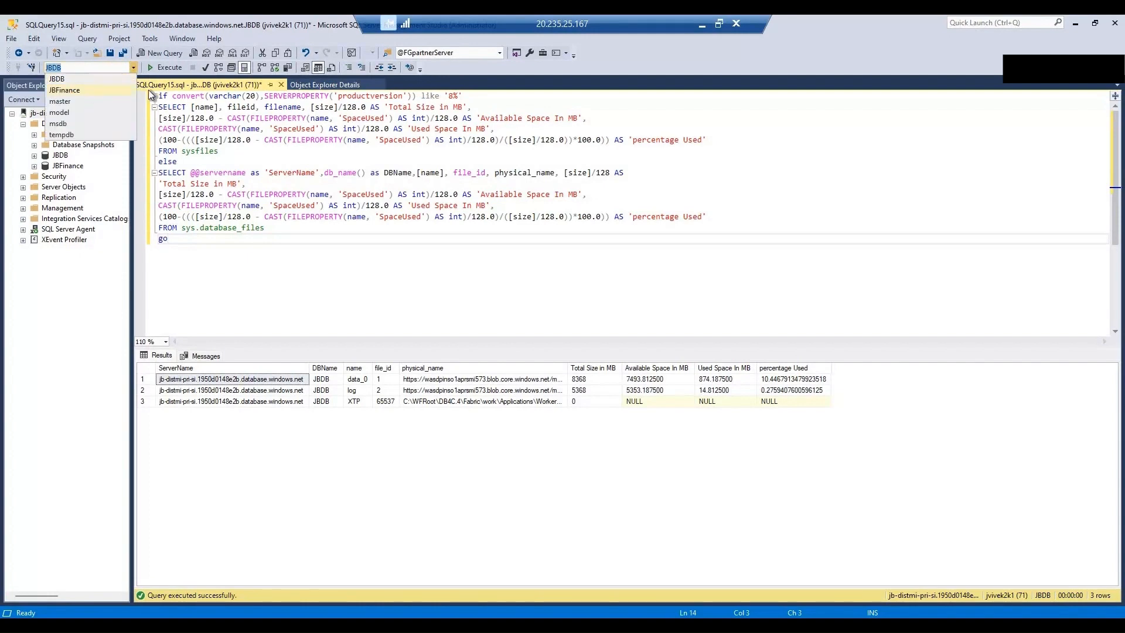
Step: Run the file-space query against JBFinance (data file ~97.7% used) and start a new query
{"action": "left_click", "coordinate": [64, 91]}
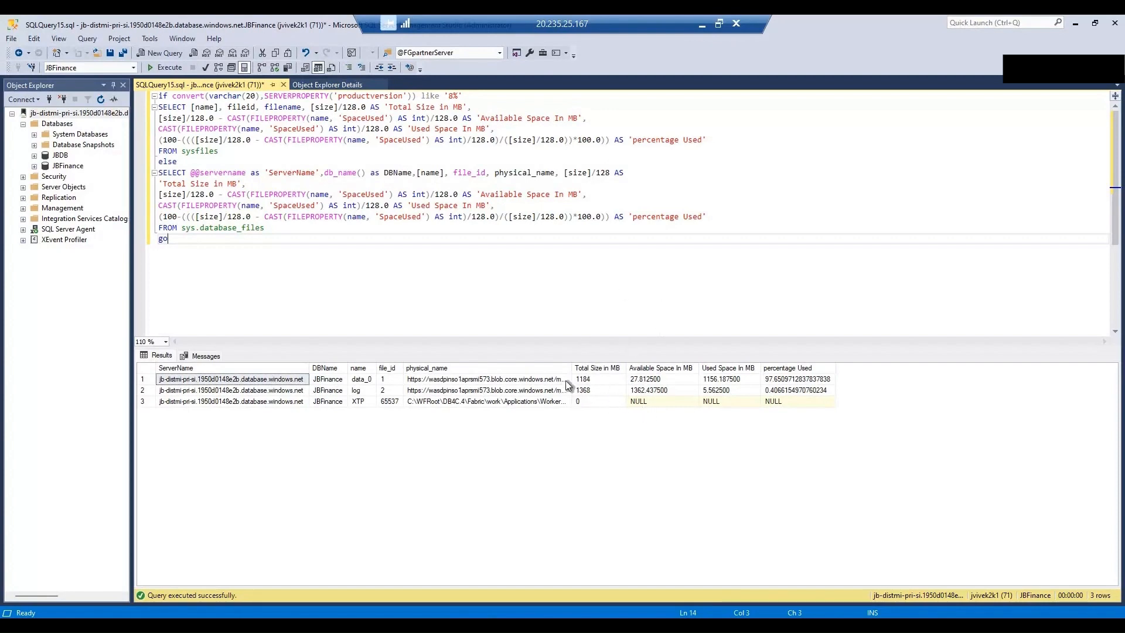
{"action": "mouse_move", "coordinate": [673, 246]}
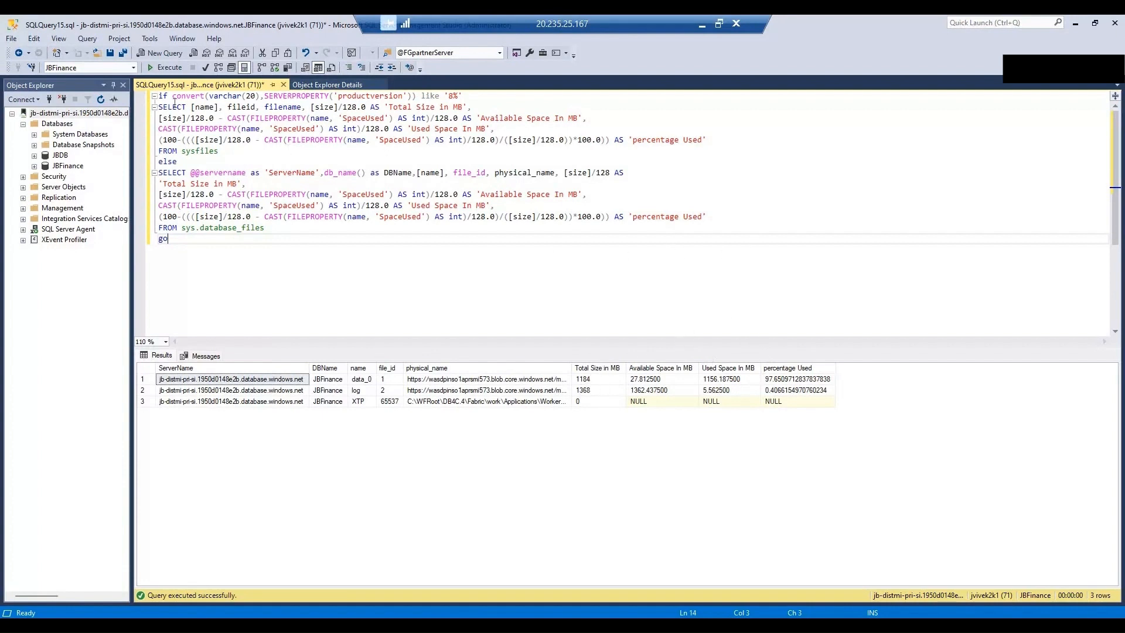
{"action": "left_click", "coordinate": [164, 53]}
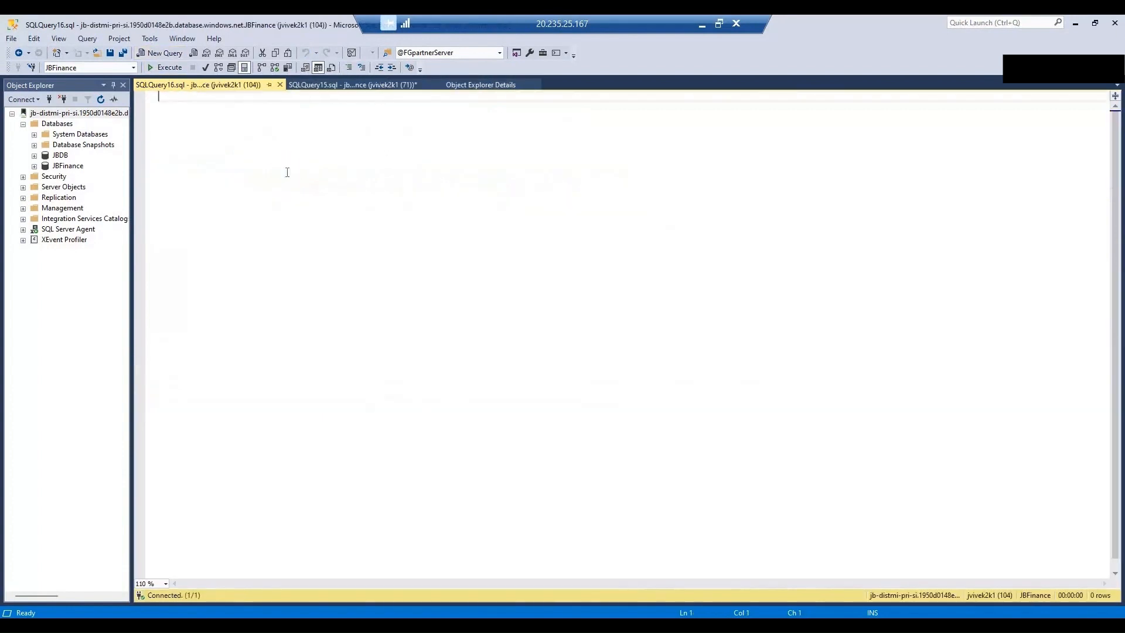
Step: Run sp_helpdb to list all six databases with sizes, e.g. JBDB 13736 MB, JBFinance 2552 MB
{"action": "type", "text": "sp\\"}
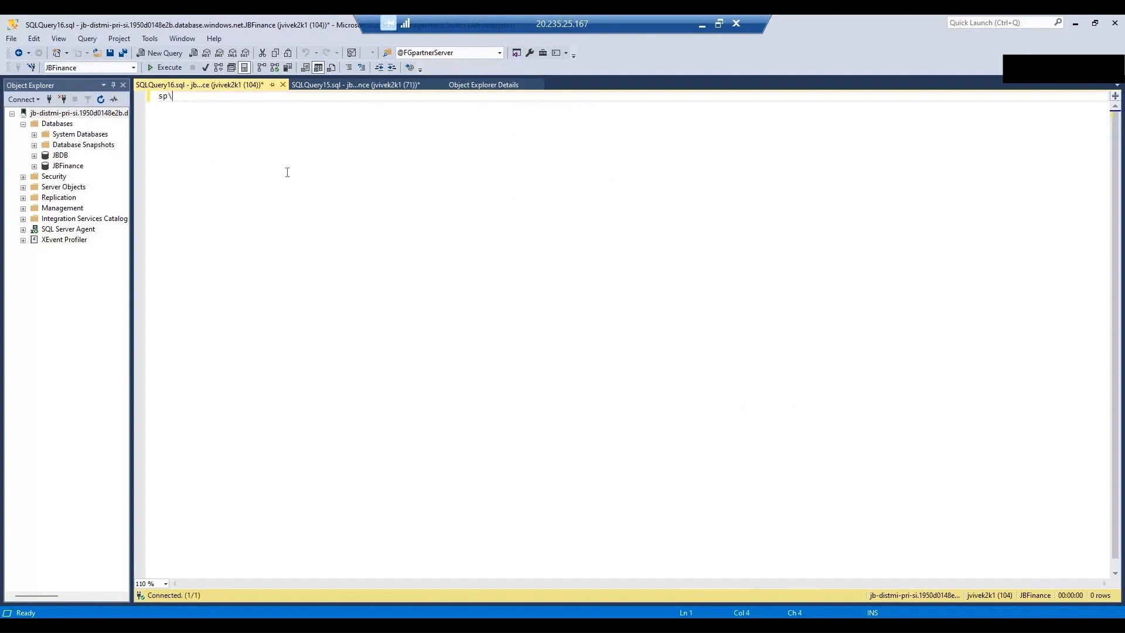
{"action": "type", "text": "_helpdb"}
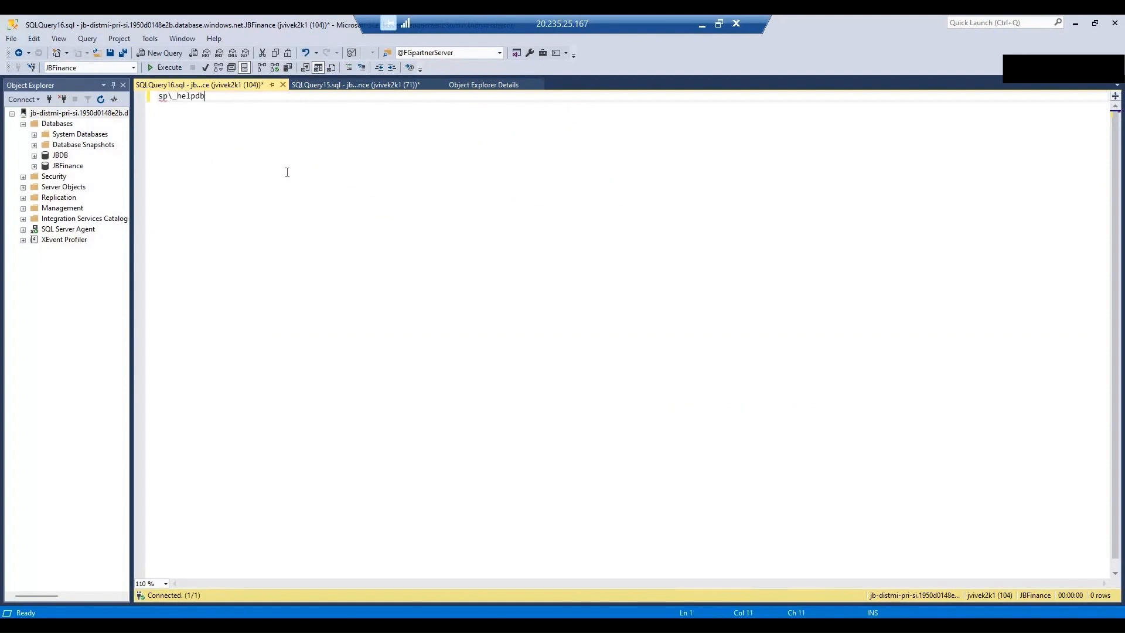
{"action": "left_click", "coordinate": [166, 67]}
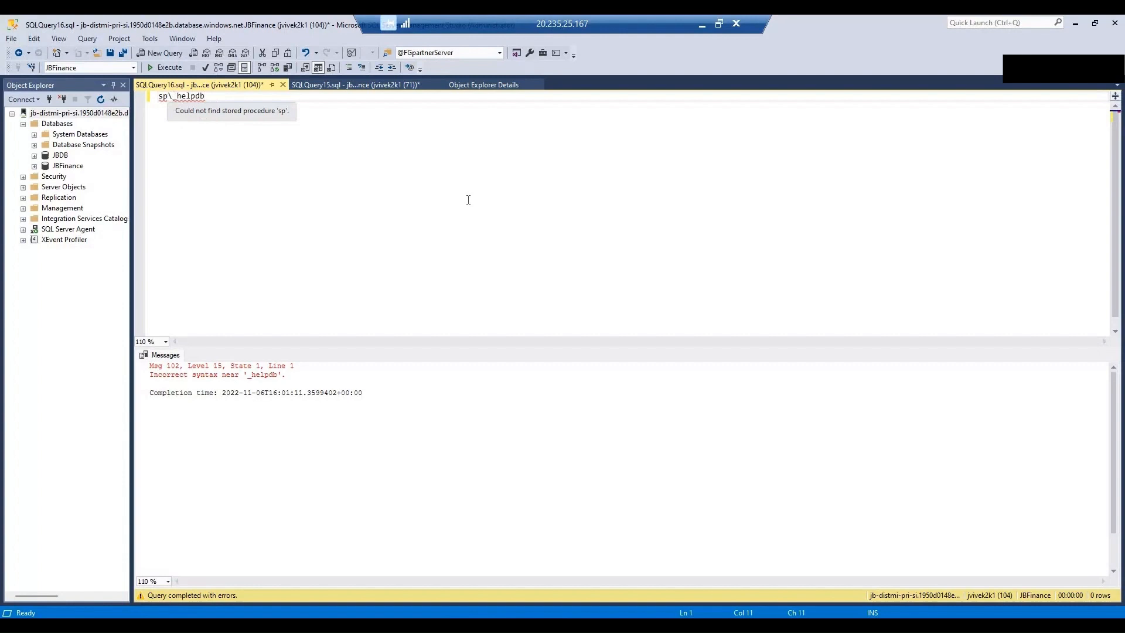
{"action": "left_click", "coordinate": [165, 67]}
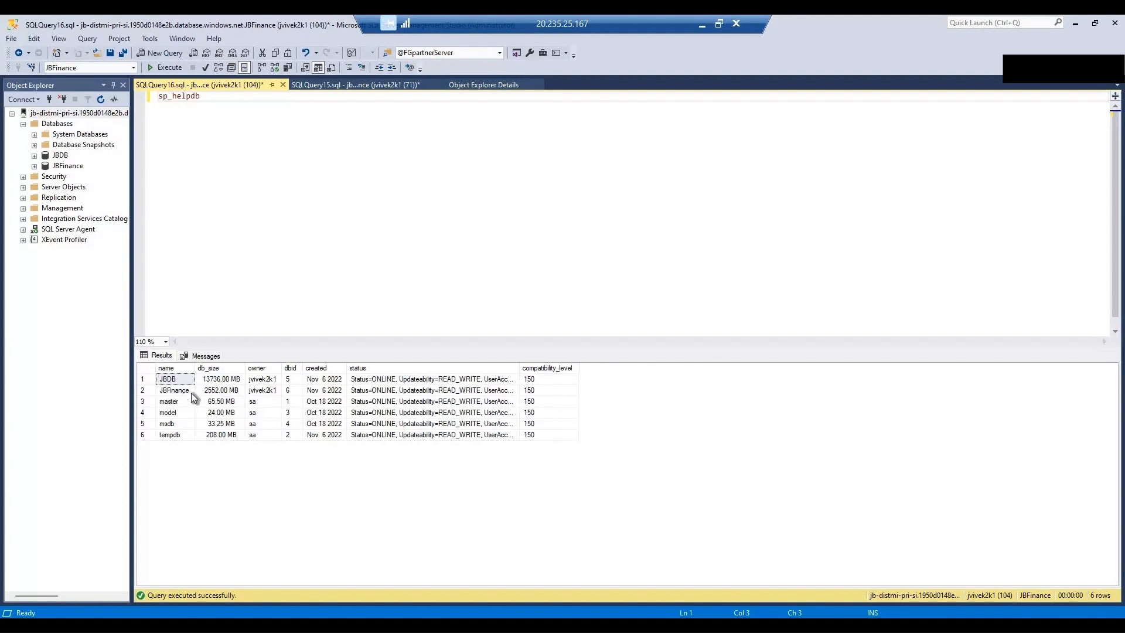
{"action": "mouse_move", "coordinate": [174, 448]}
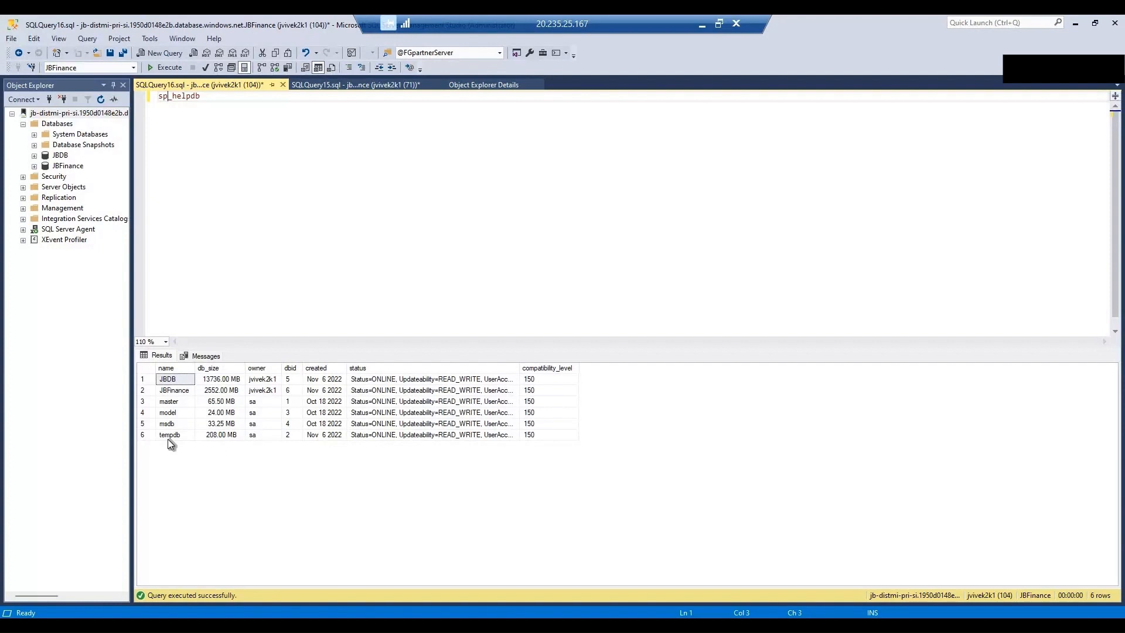
{"action": "mouse_move", "coordinate": [204, 379]}
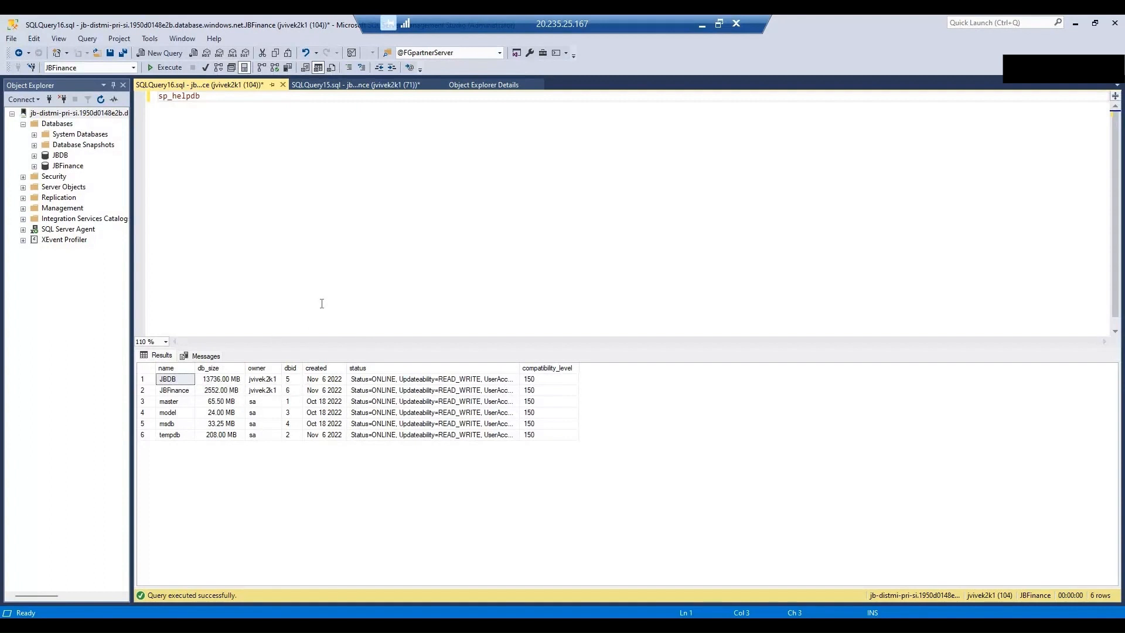
{"action": "mouse_move", "coordinate": [253, 368]}
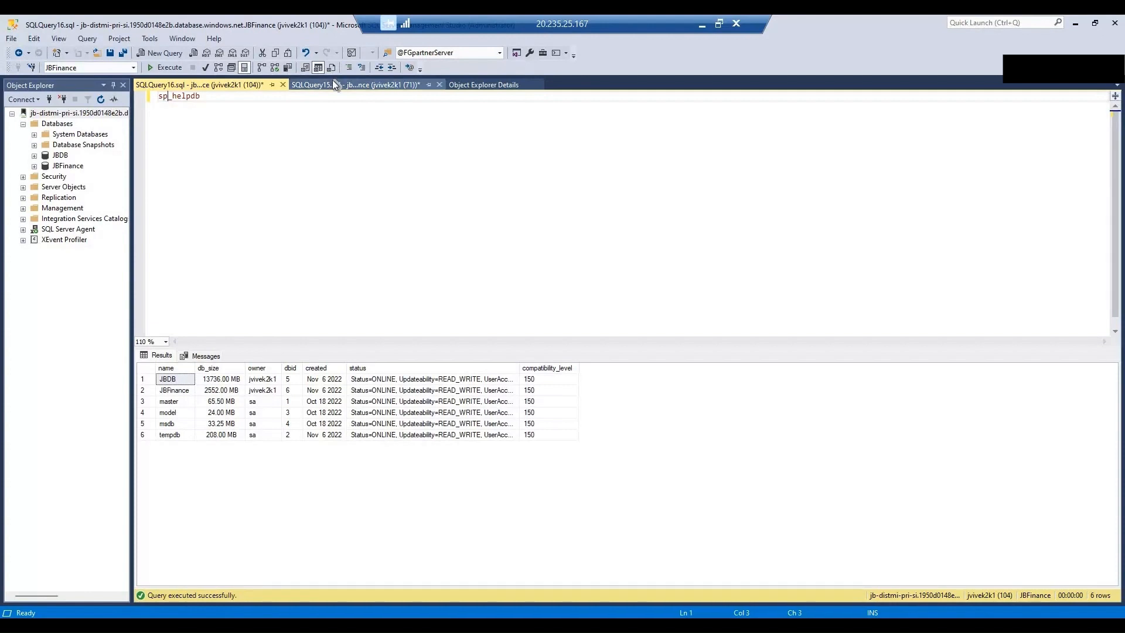
Step: Rerun the SQLQuery15 file-space query against JBDB, its data file about 10.4% used
{"action": "left_click", "coordinate": [351, 85]}
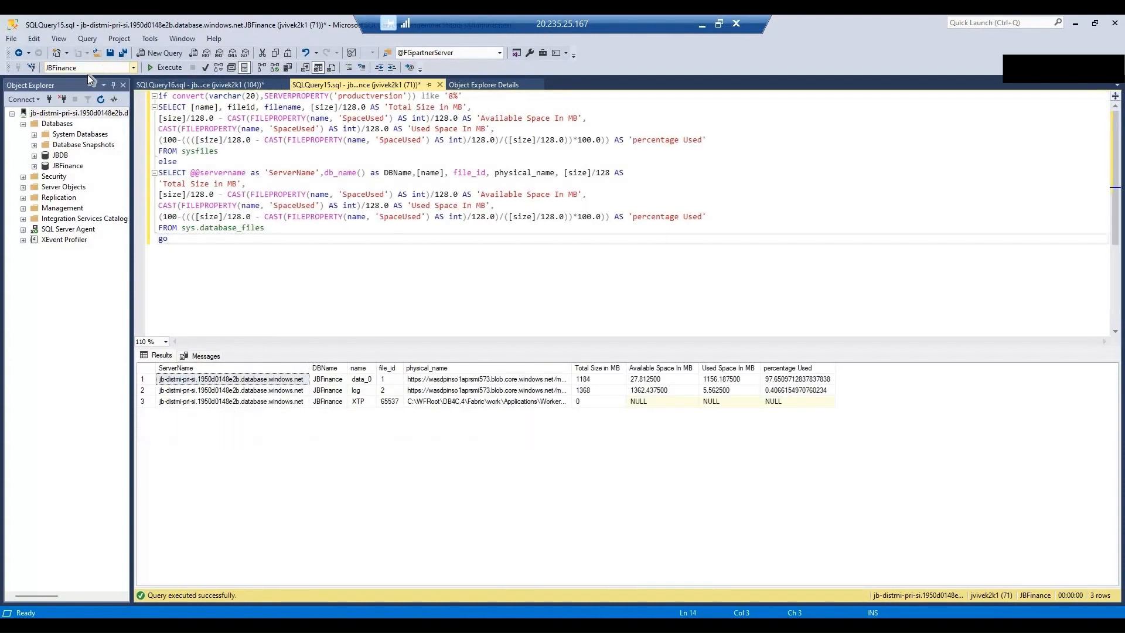
{"action": "left_click", "coordinate": [85, 68]}
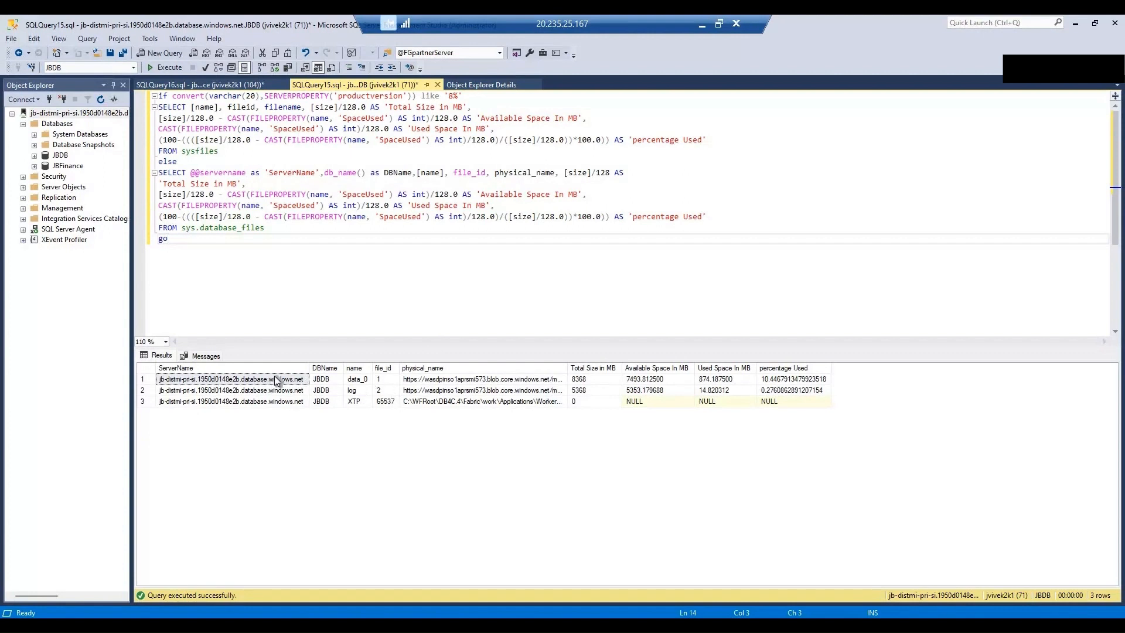
{"action": "mouse_move", "coordinate": [522, 393]}
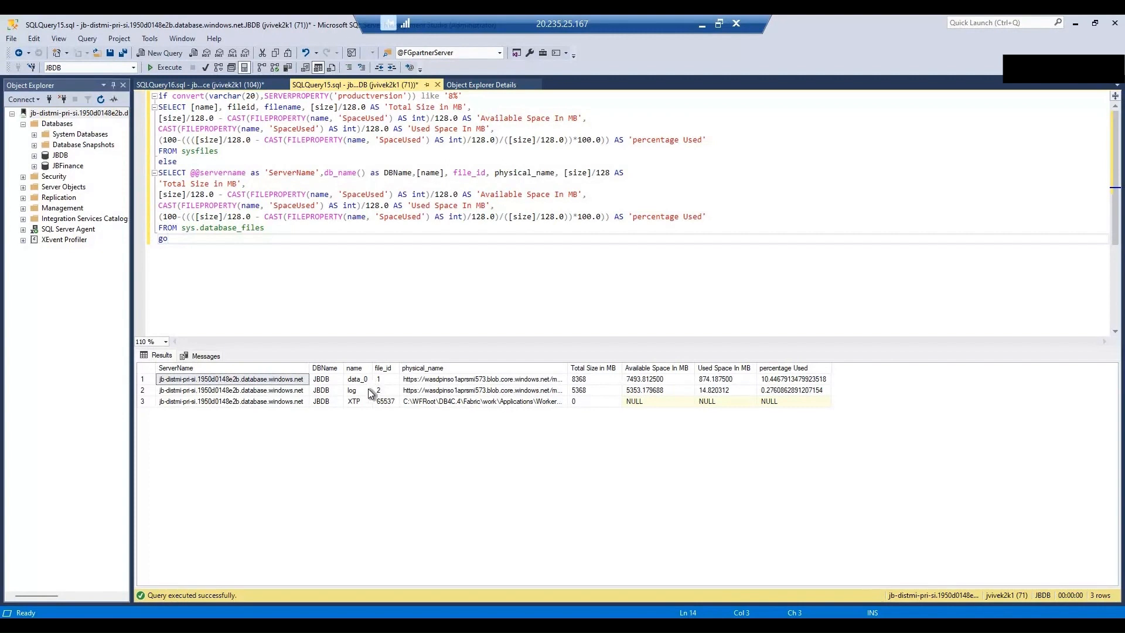
{"action": "mouse_move", "coordinate": [296, 491]}
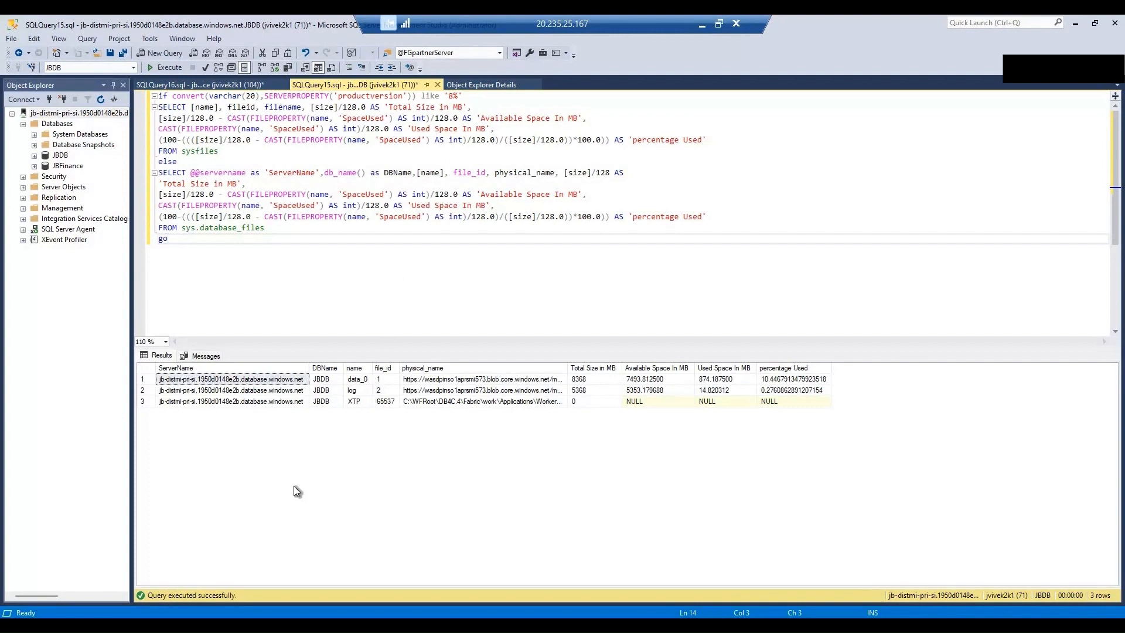